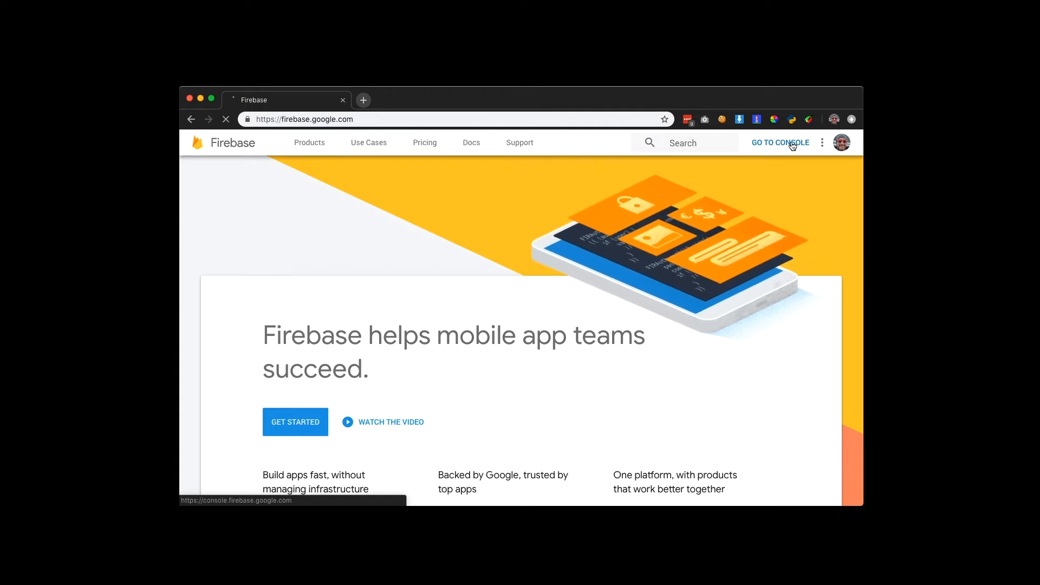
Go to the Firebase Console from the Firebase homepage.
click(780, 143)
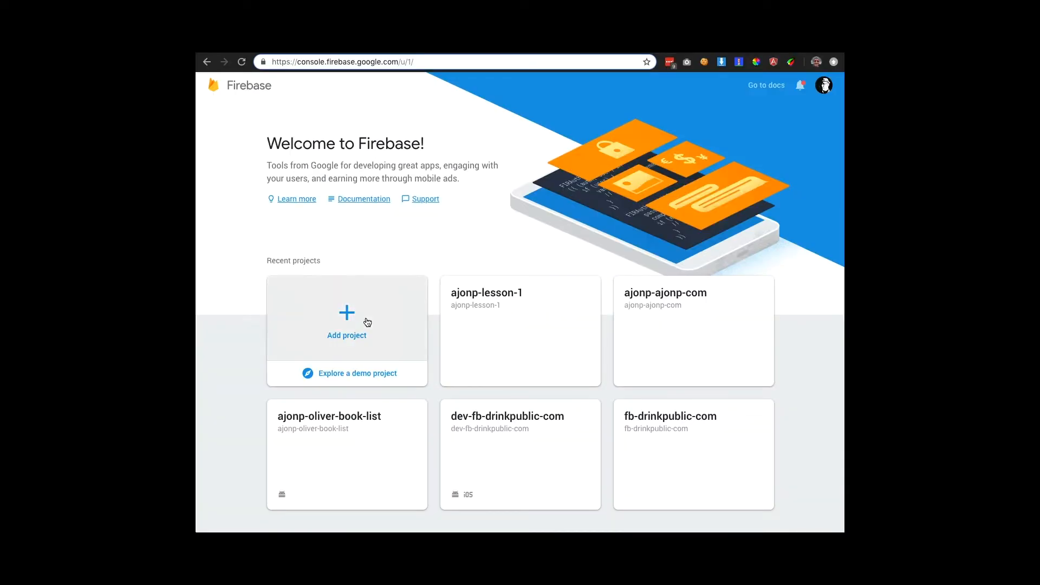
Add a project named ajonp-lesson1, accepting the Analytics data-sharing terms, and create it.
click(347, 318)
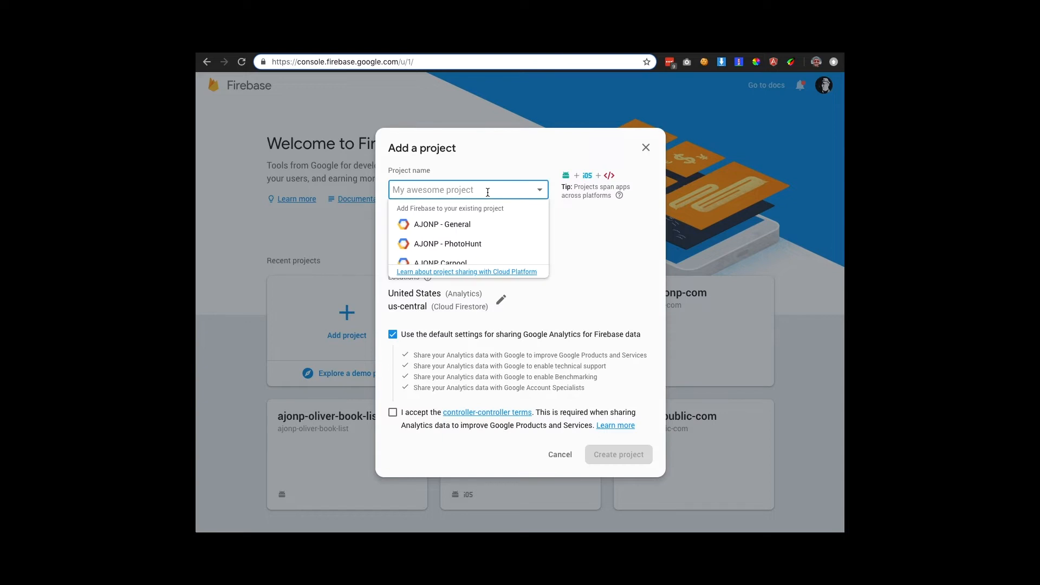
text(ajonp-les)
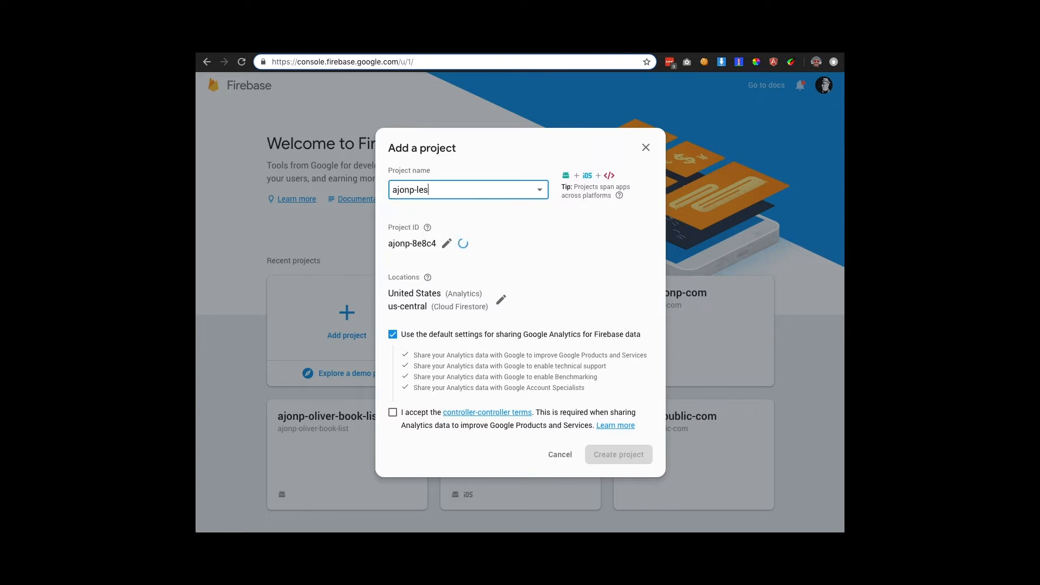
text(son1)
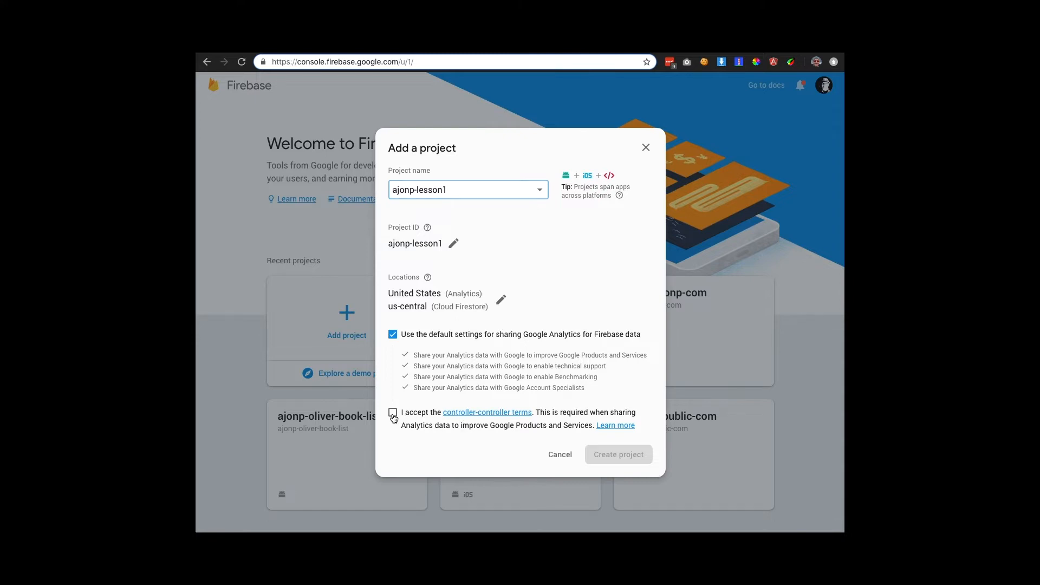
click(617, 454)
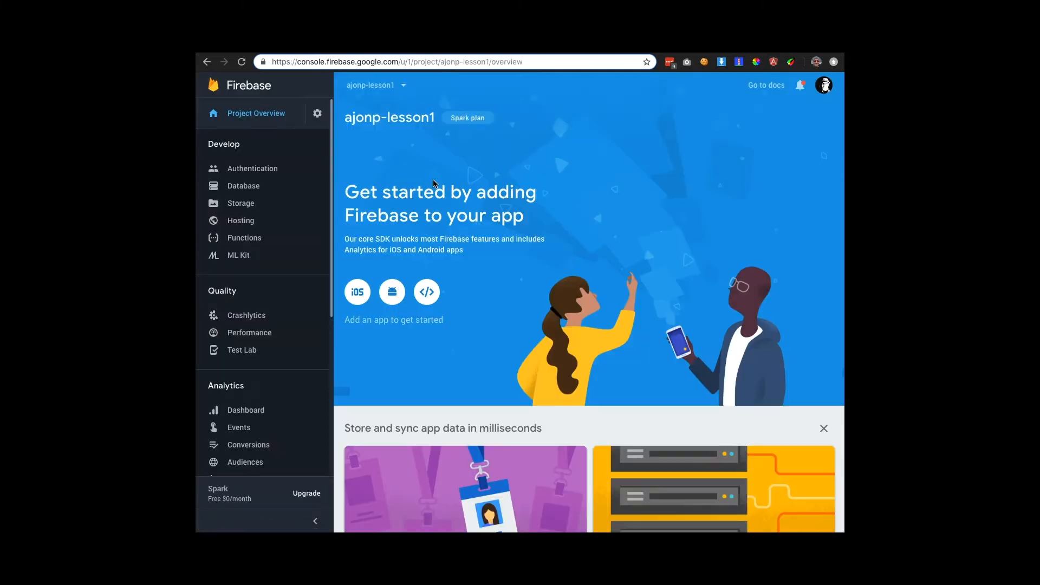
Start Hosting setup for the project and copy the npm install -g firebase-tools command.
click(240, 220)
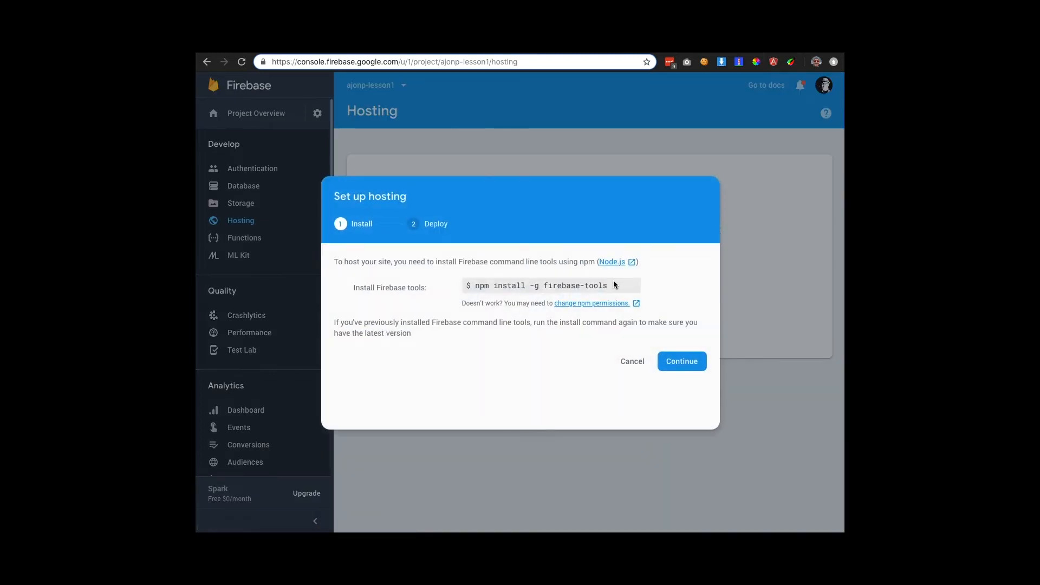
double_click(538, 285)
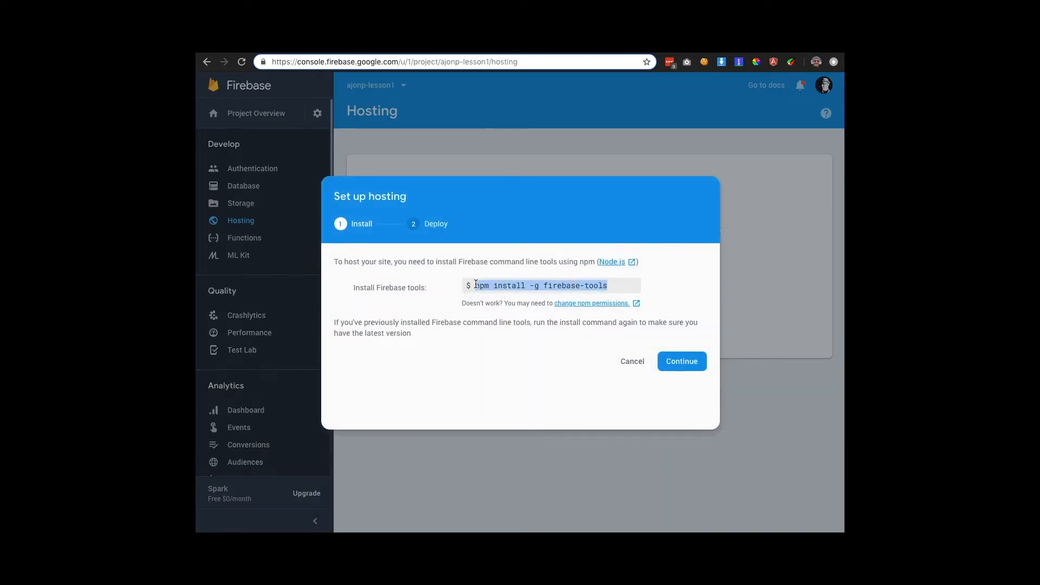
mouse_move(681, 360)
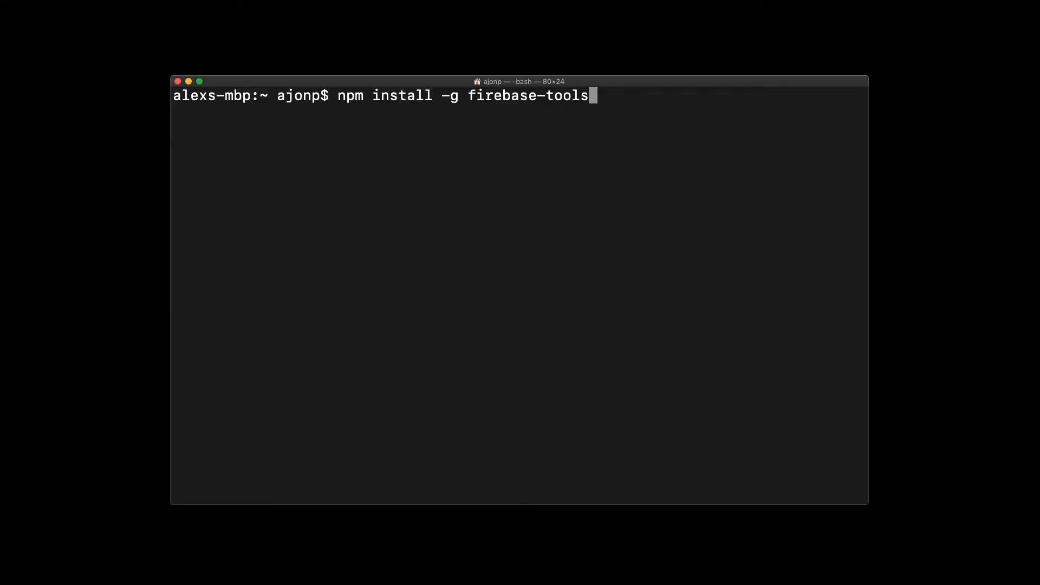
Run npm install -g firebase-tools and follow the output until firebase-tools 6.1.1 is added.
key(Return)
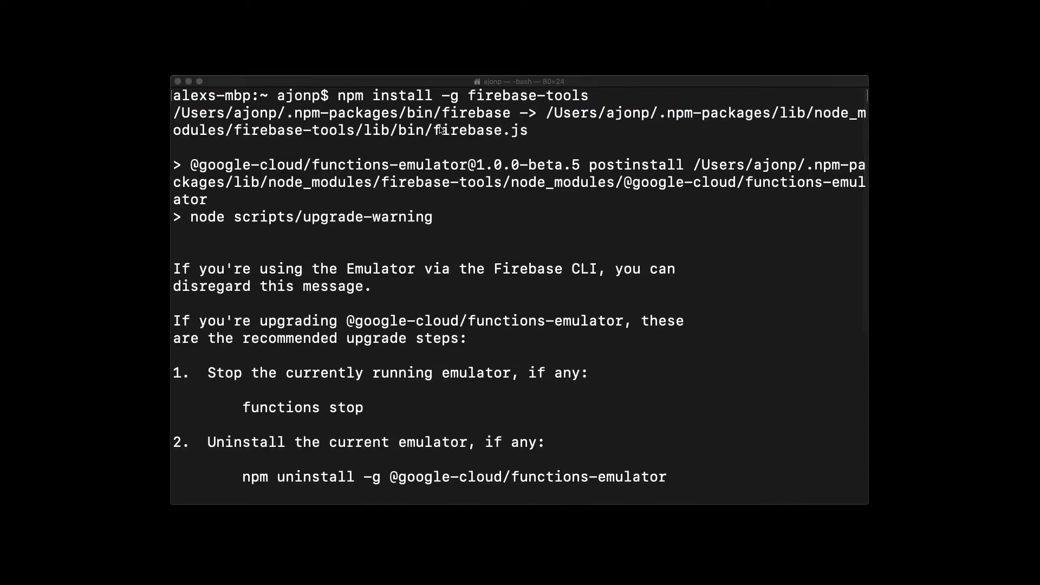
scroll(down, 3)
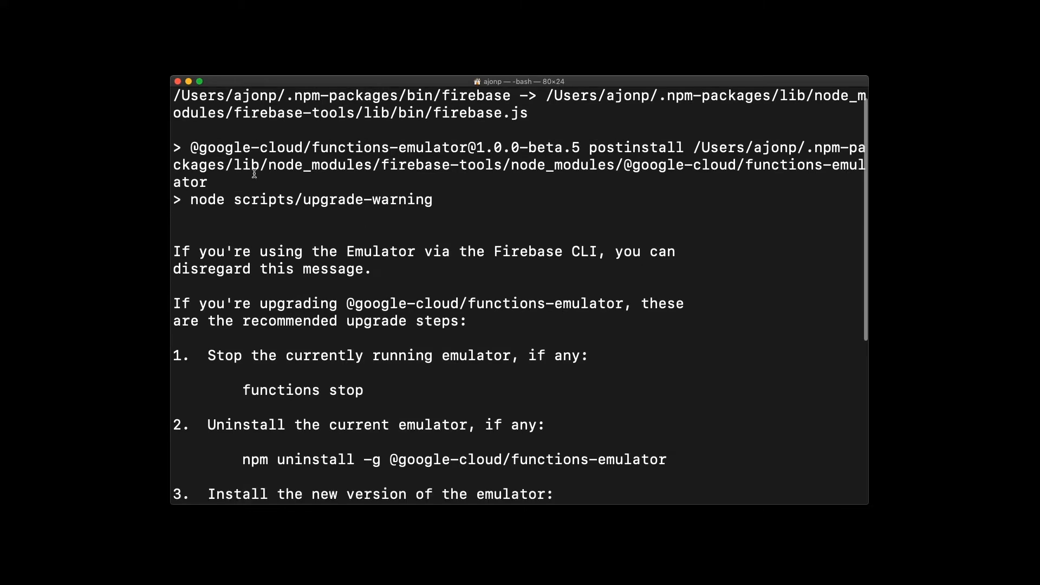
scroll(down, 3)
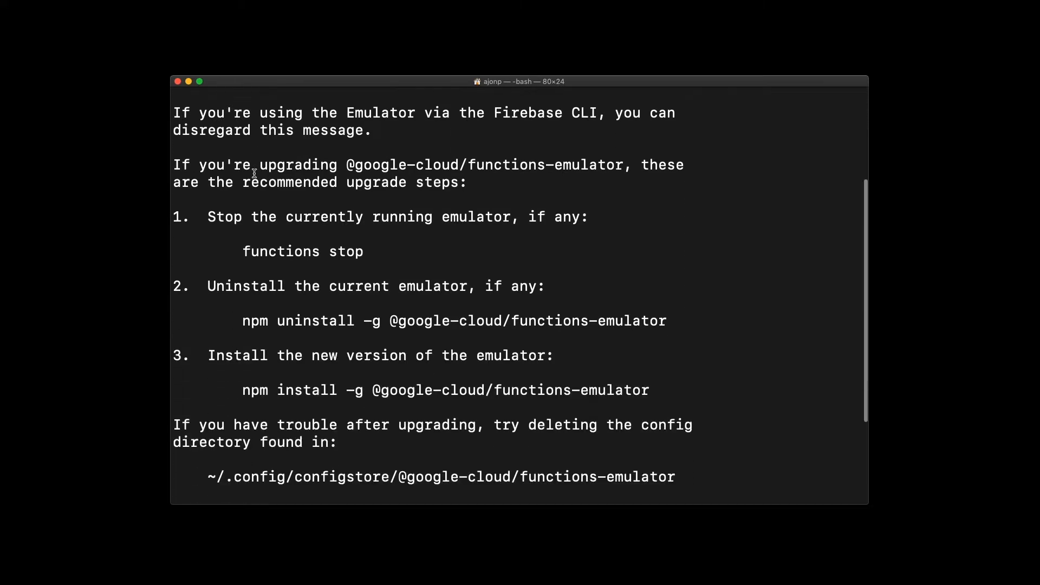
scroll(down, 3)
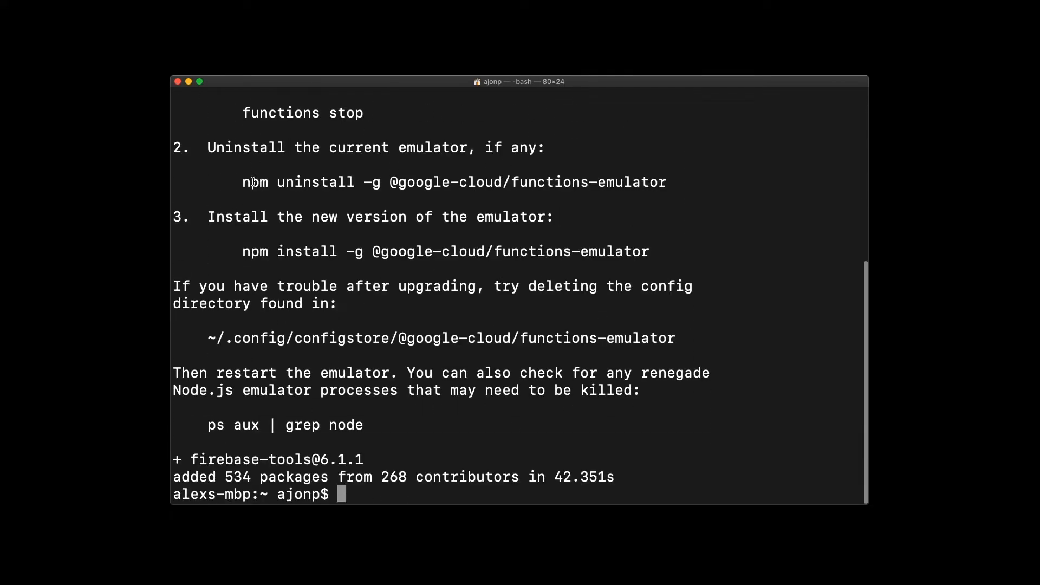
mouse_move(363, 173)
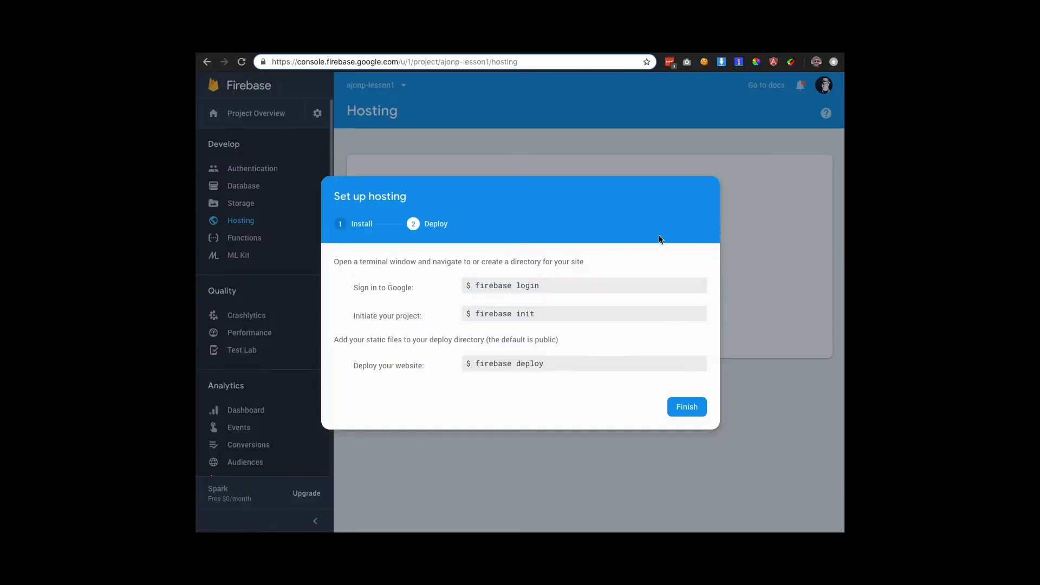
mouse_move(550, 292)
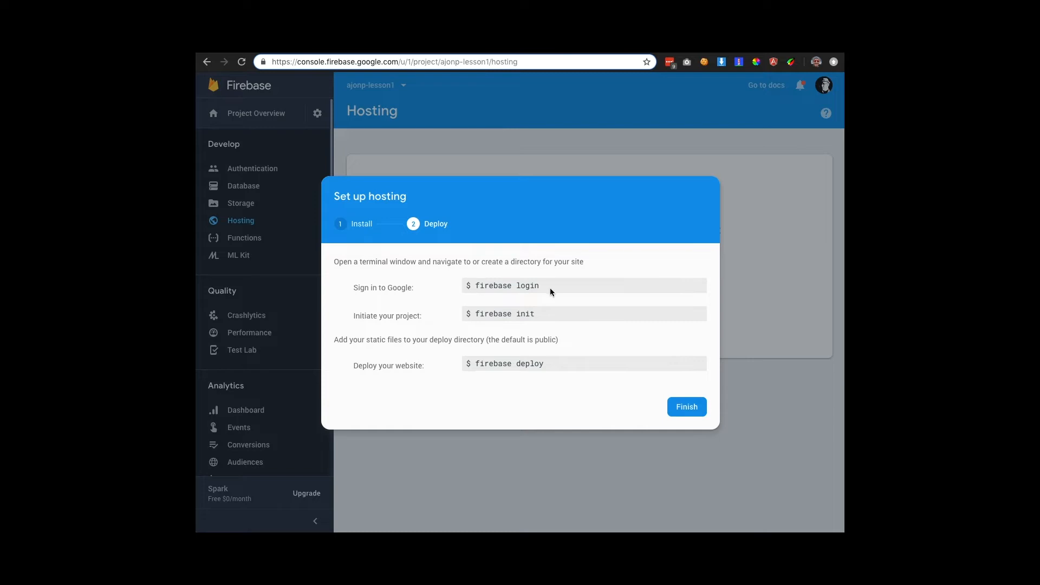
mouse_move(599, 394)
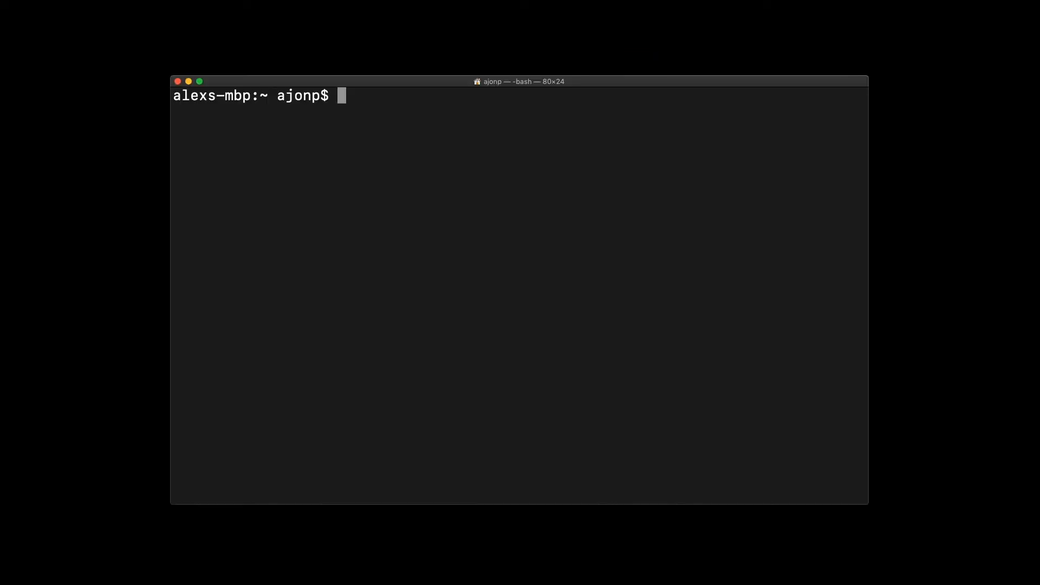
Run firebase login and answer the anonymous usage-reporting prompt to launch Google sign-in.
text(firebase lo)
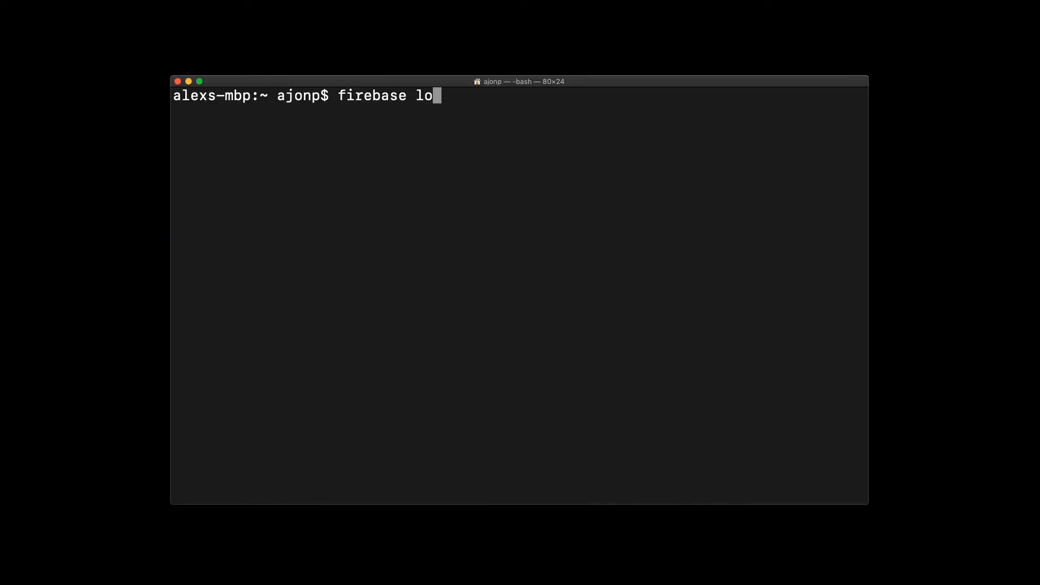
key(Return)
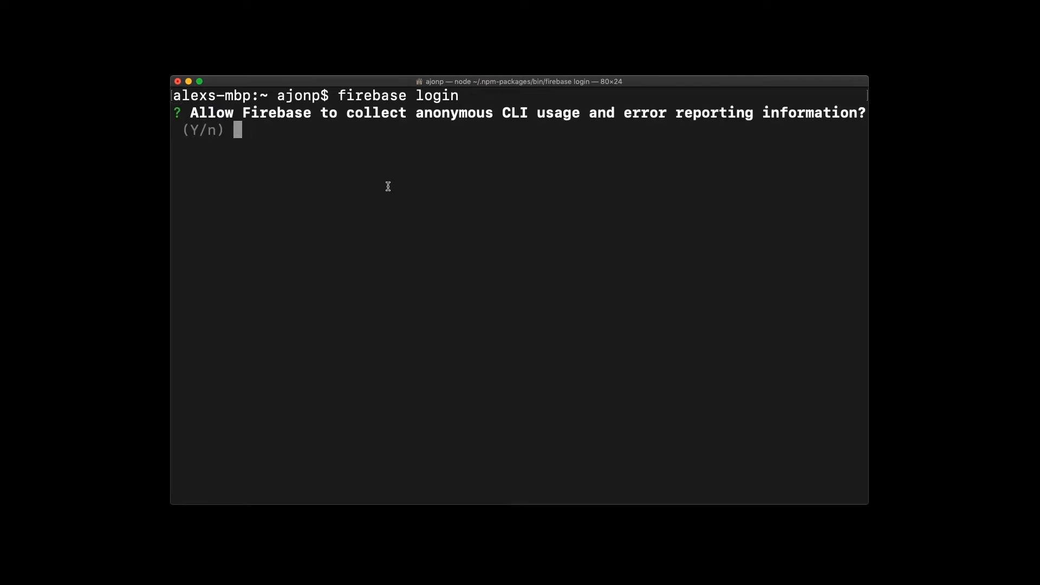
key(Return)
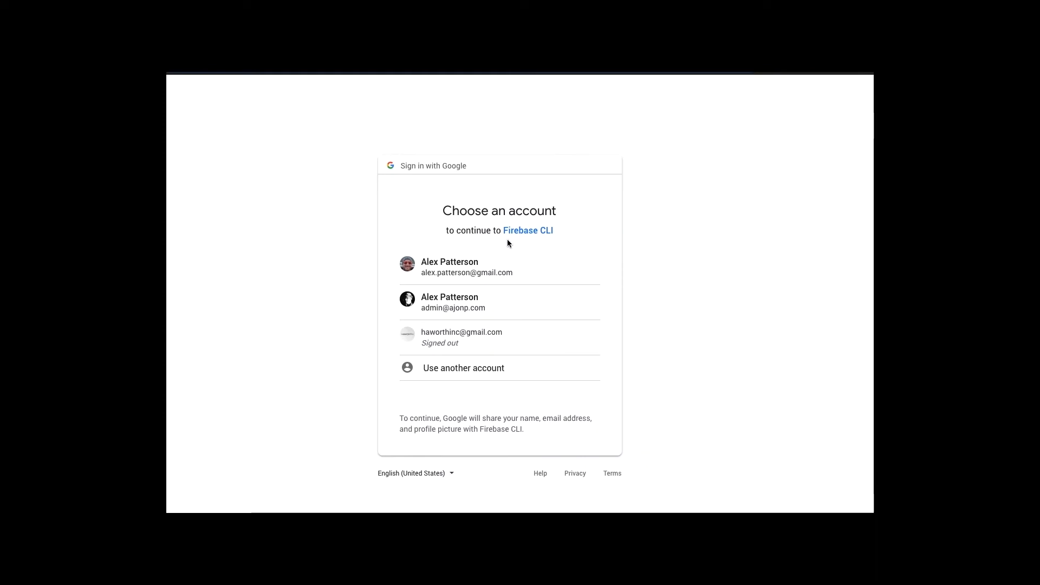
mouse_move(488, 311)
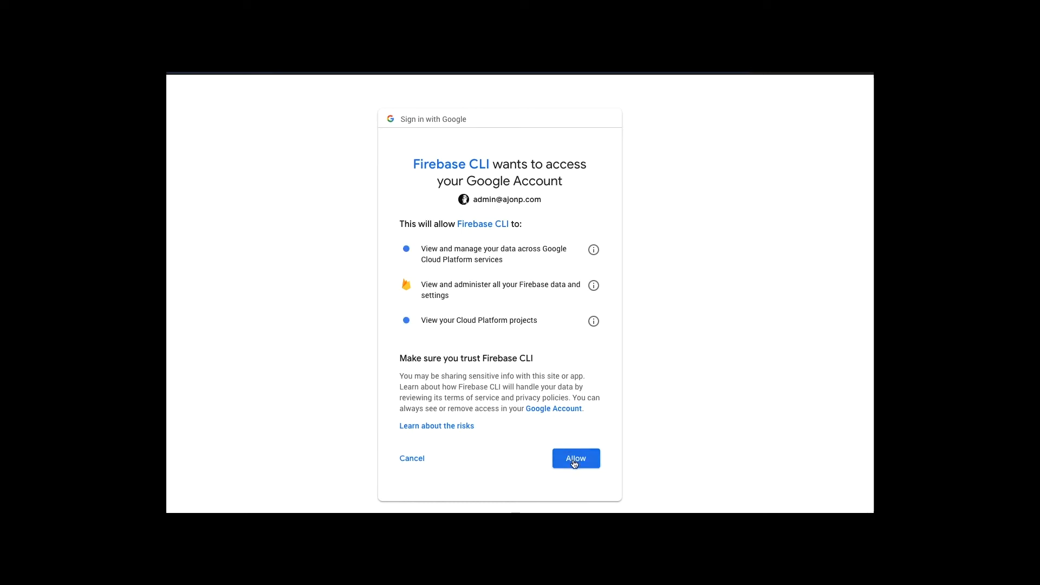
Allow Firebase CLI access to the selected Google account.
click(575, 458)
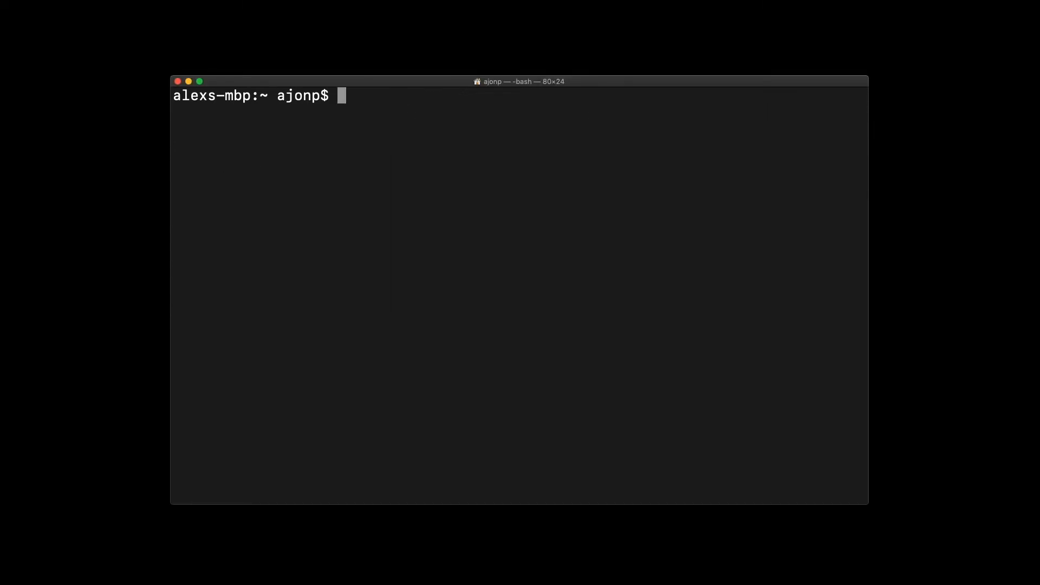
Make ~/Downloads/lesson-1, change into it and list it with ls -la to confirm it is empty.
text(mkdir ~/)
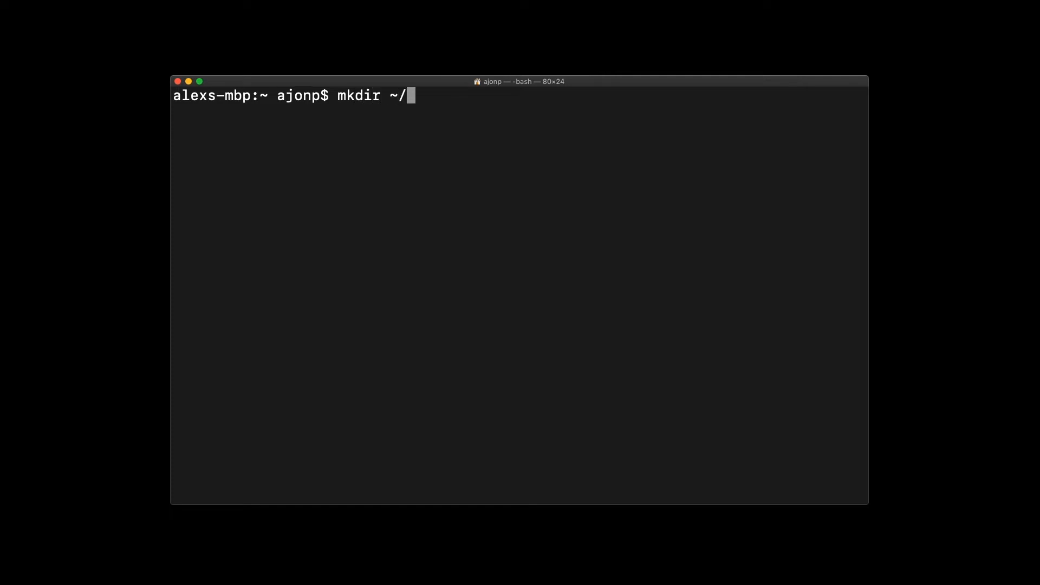
text(Downloads/los)
text(cd)
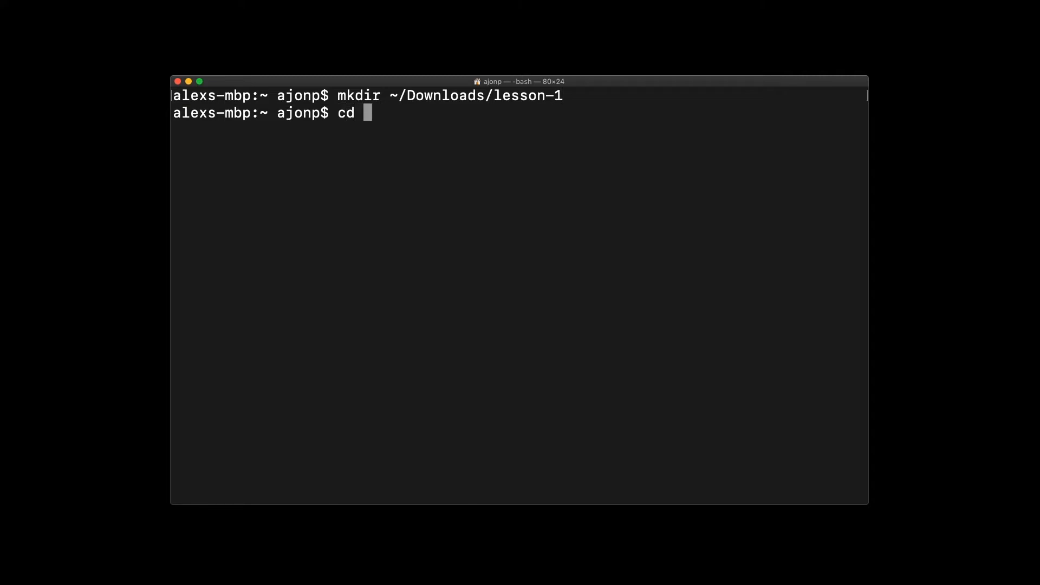
text(~/Downloads/)
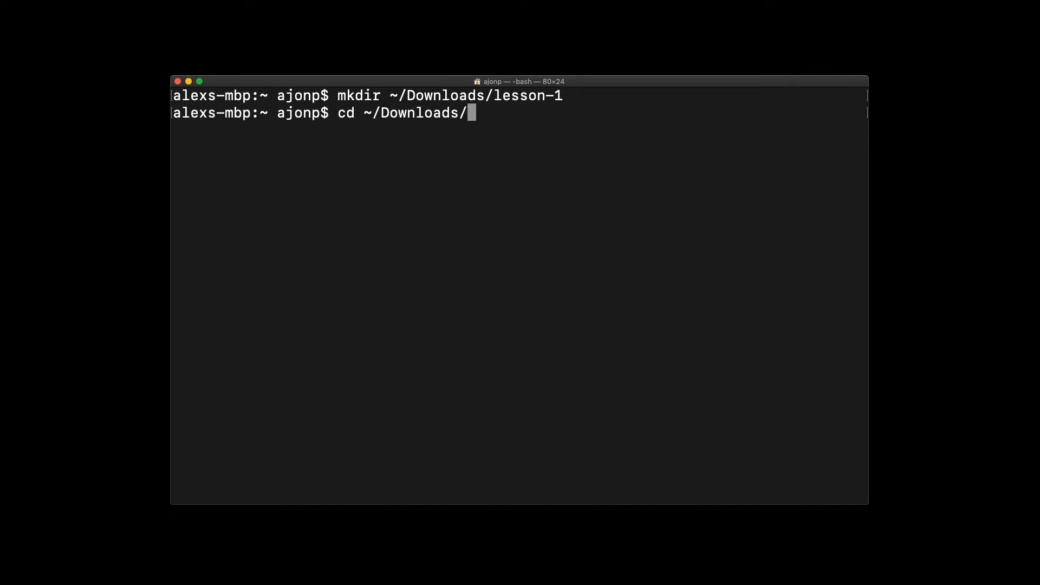
key(Return)
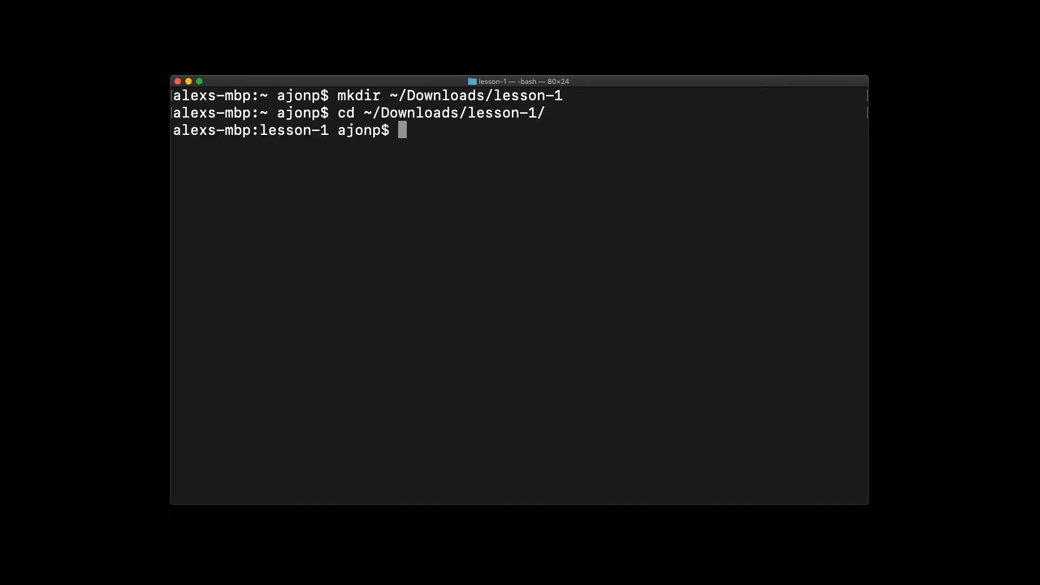
text(ls -la)
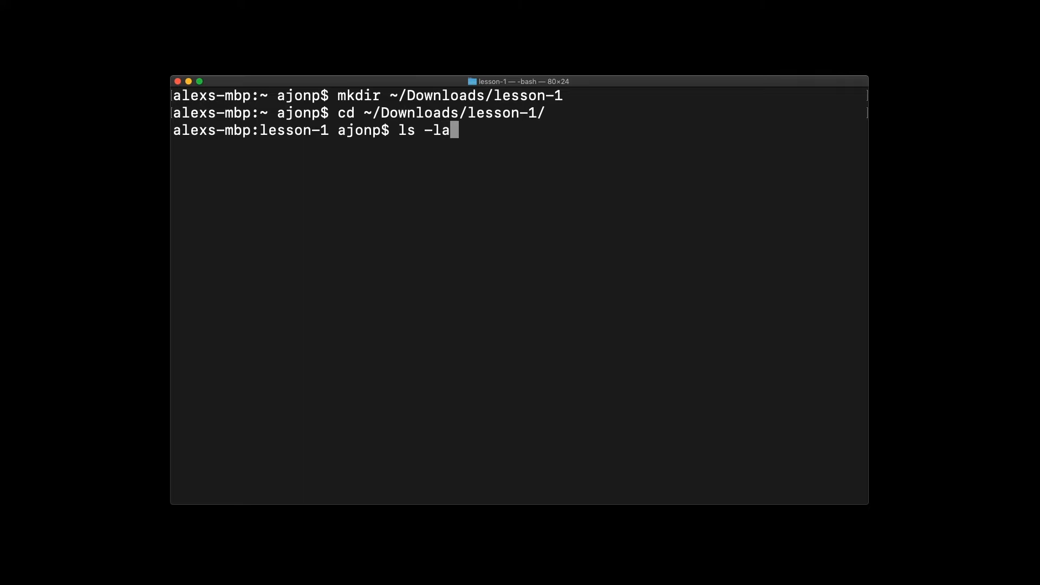
key(Return)
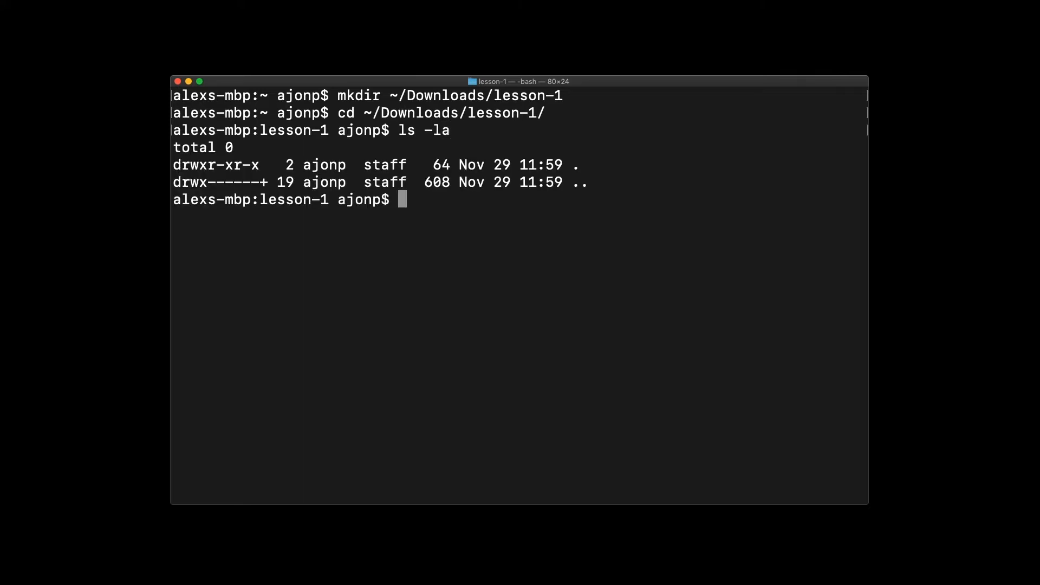
Run firebase init and select Hosting as the only feature to set up.
text(fi)
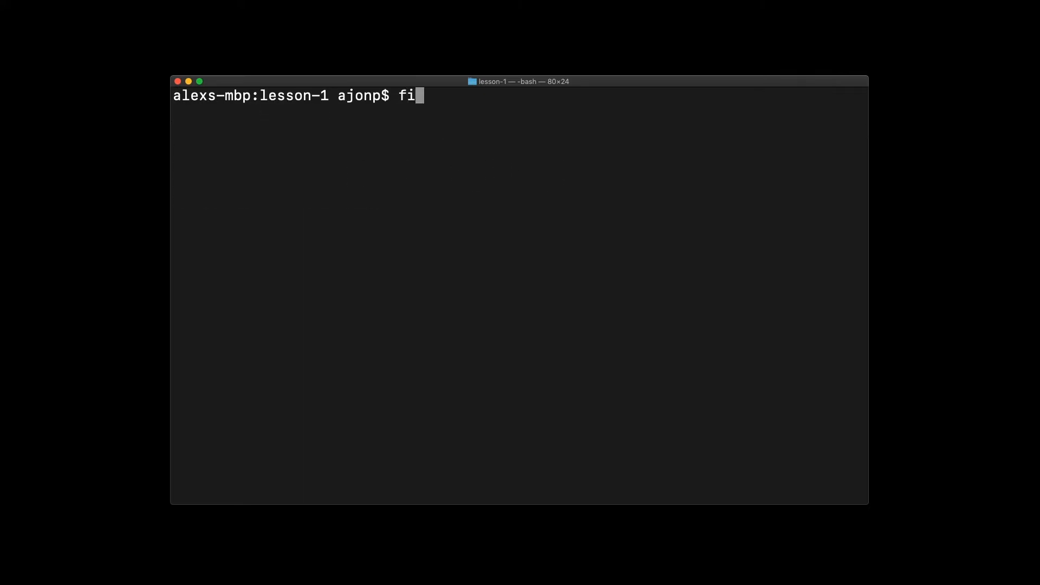
text(rebase init)
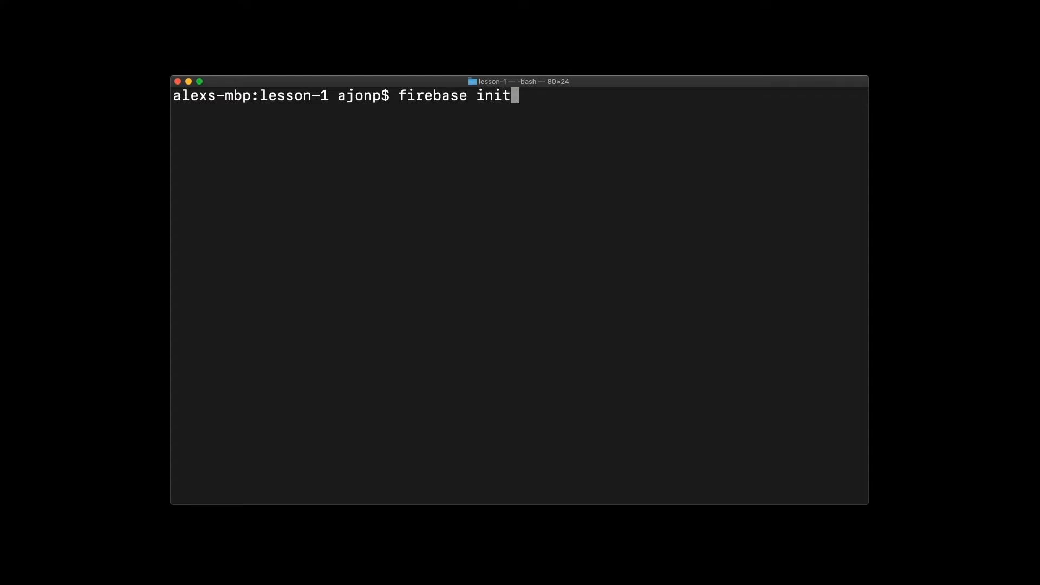
key(Return)
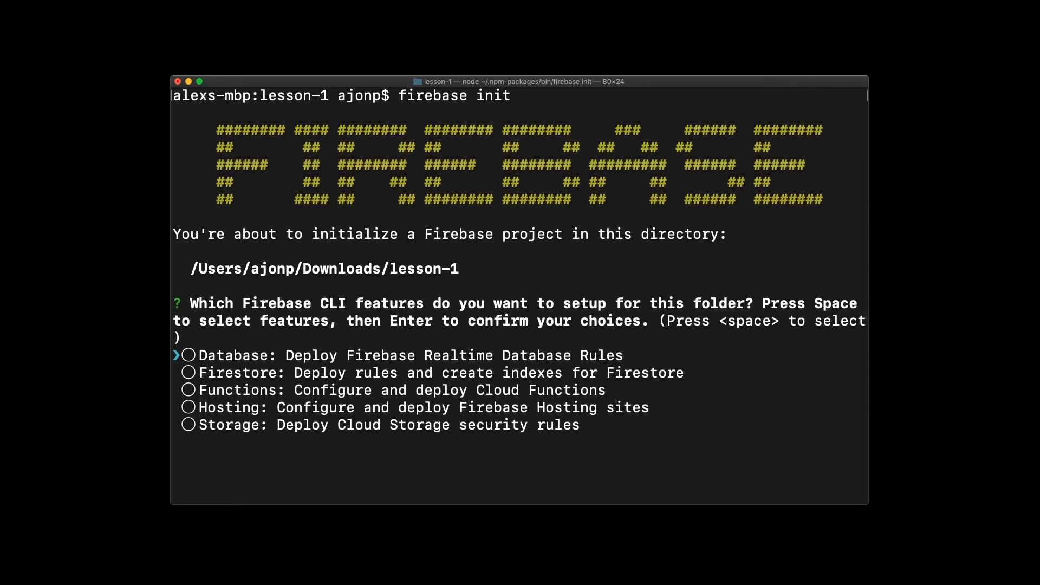
mouse_move(270, 343)
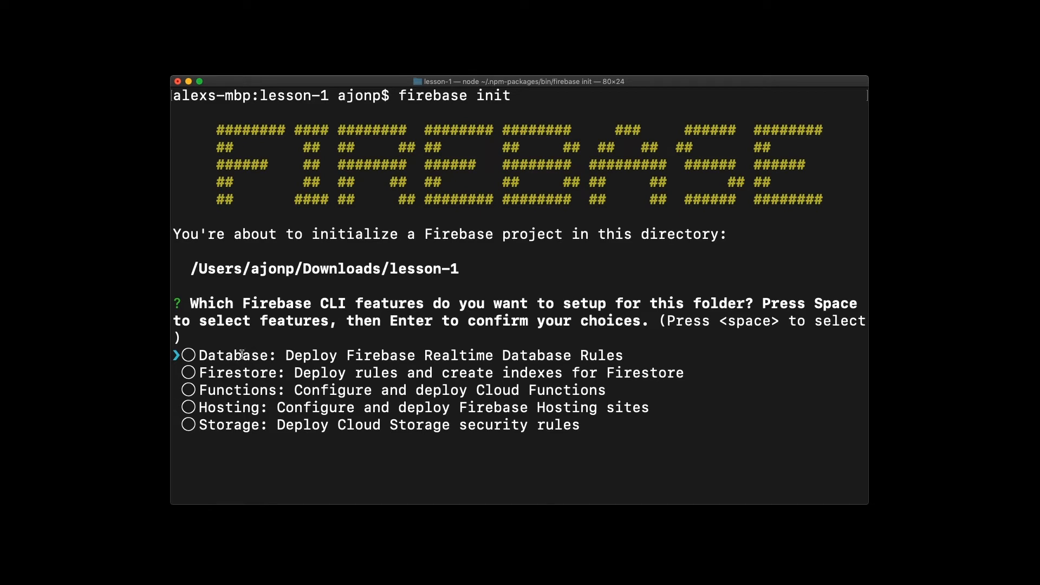
key(down)
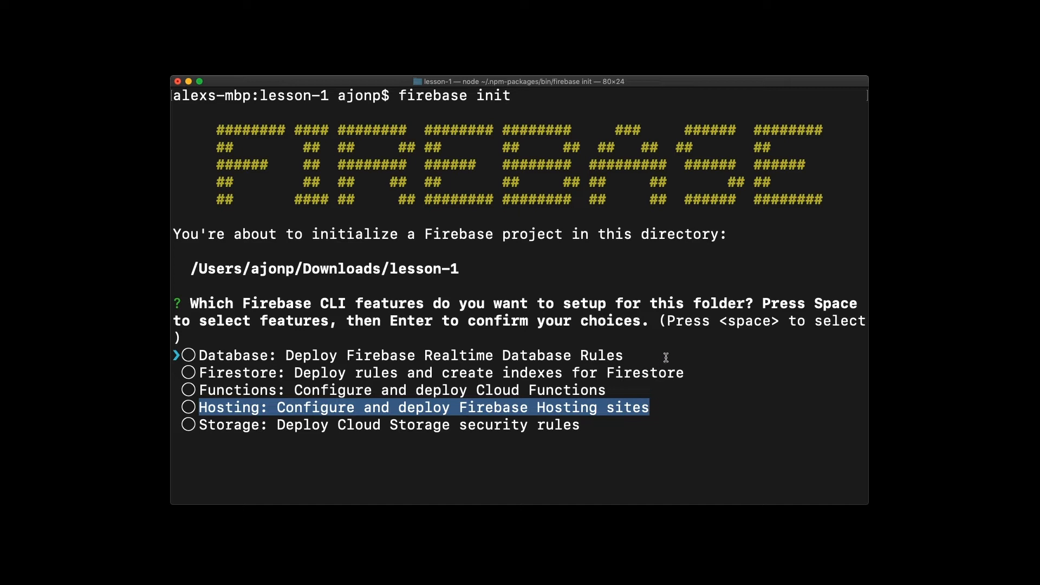
key(down)
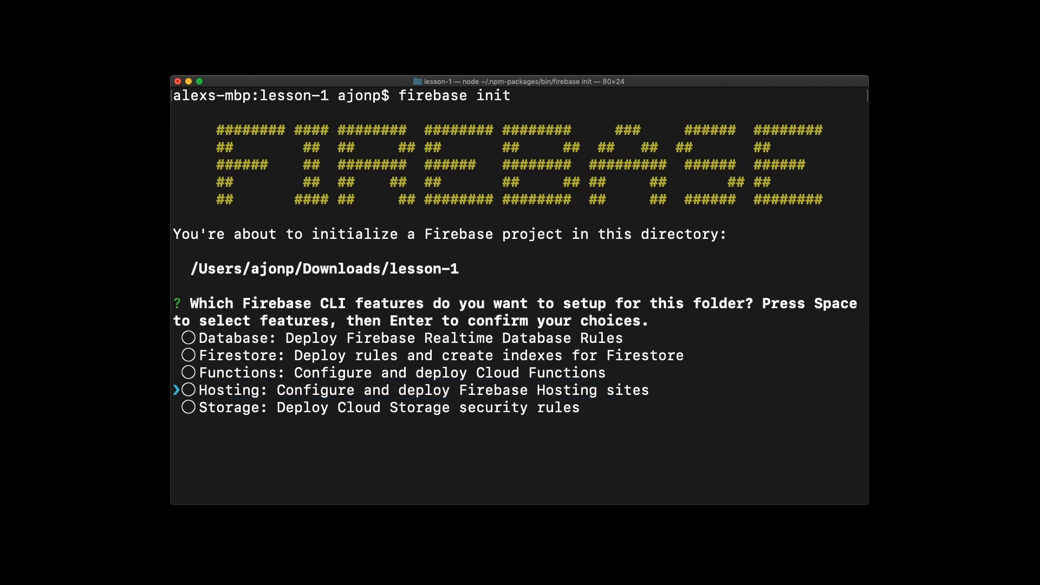
key(space)
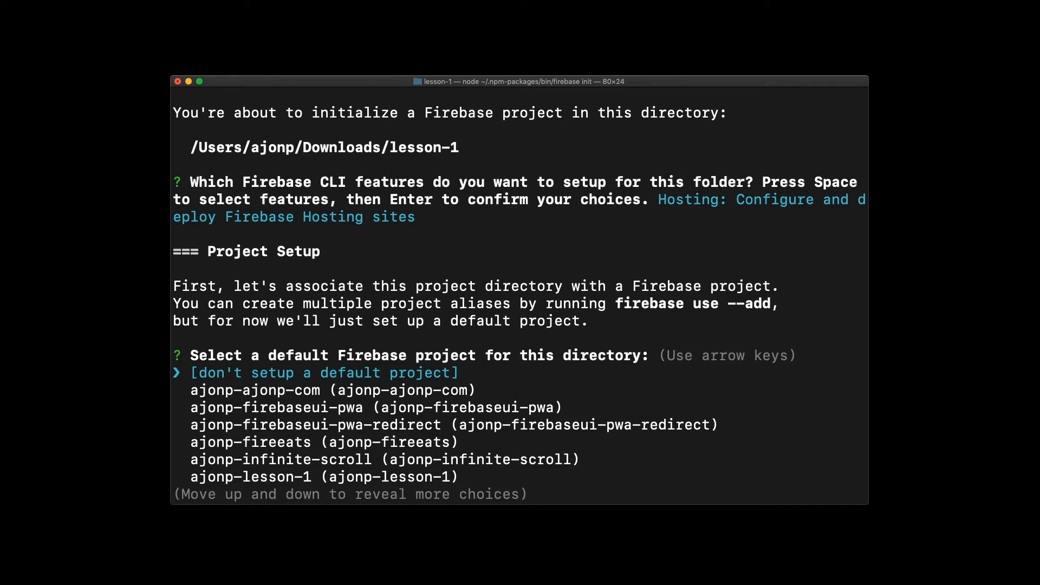
Choose ajonp-lesson-1 as default project, keep public as directory and answer n to single-page app.
key(down)
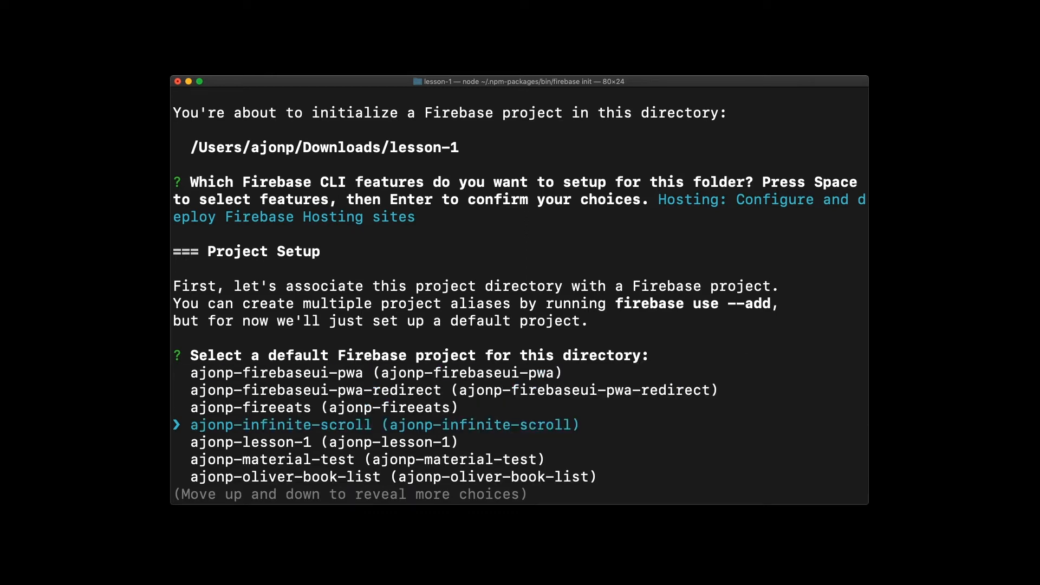
key(down)
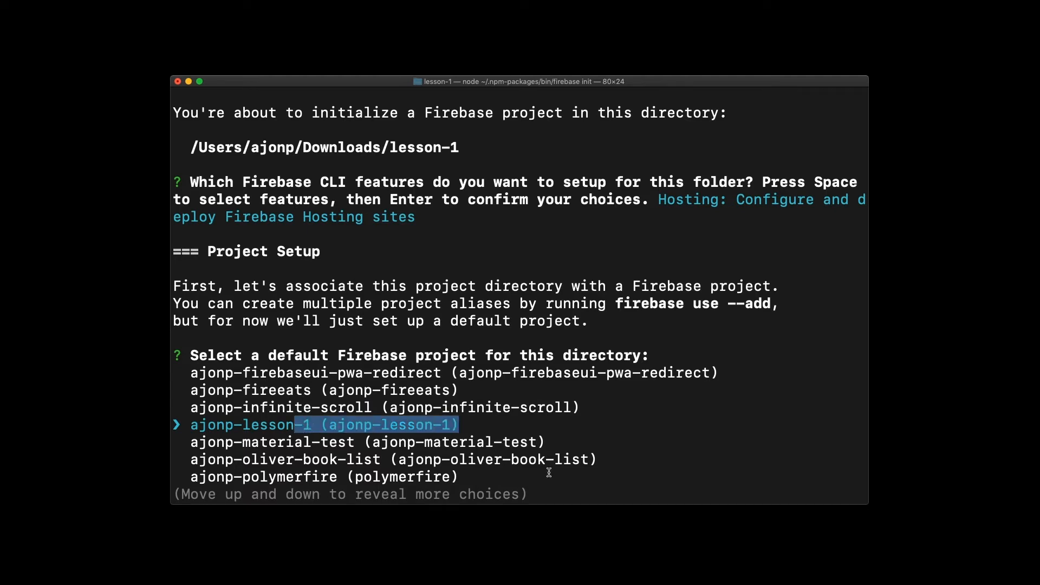
key(Return)
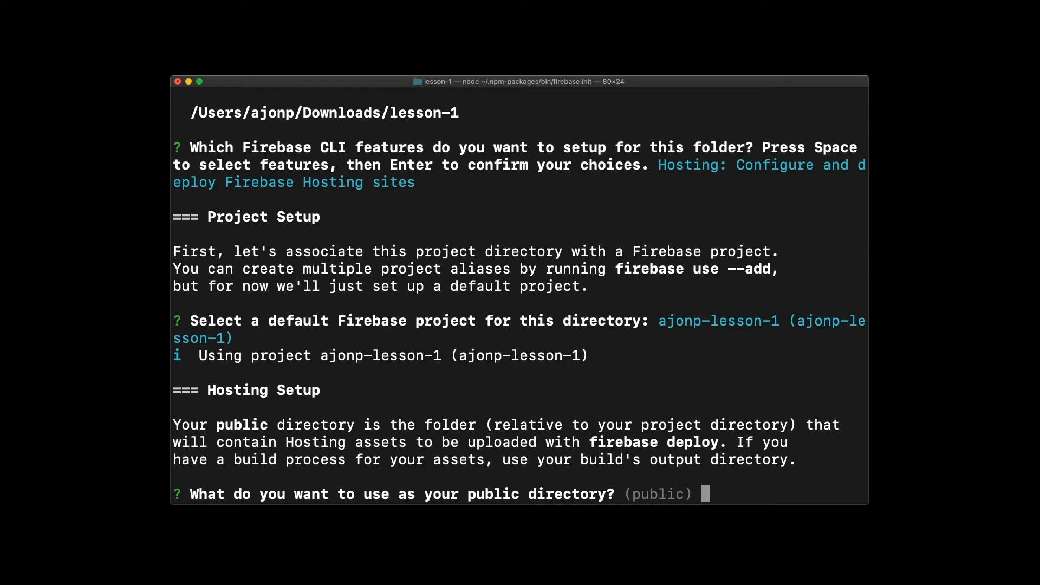
key(Return)
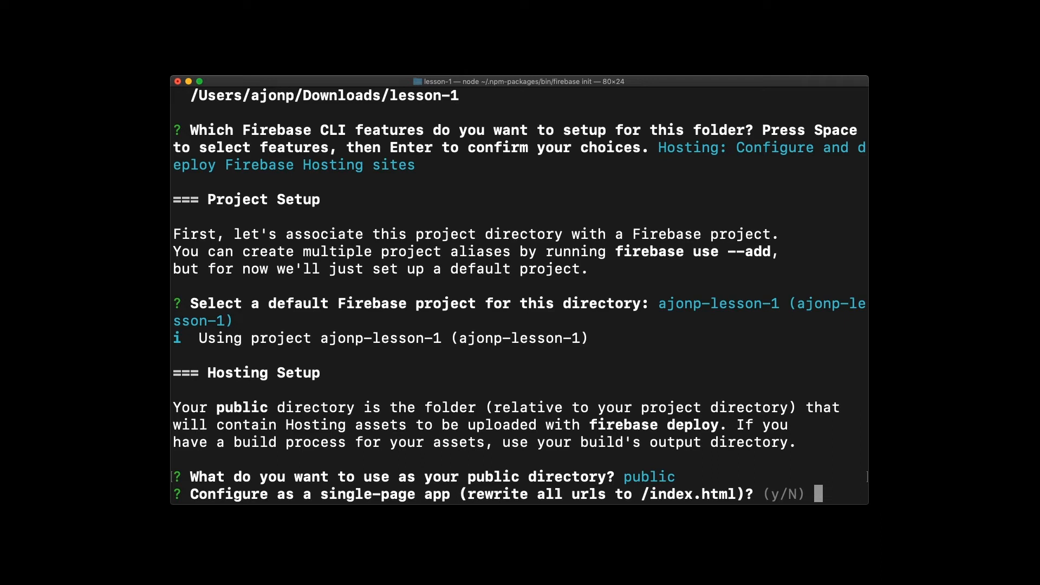
text(n)
text(ls -la)
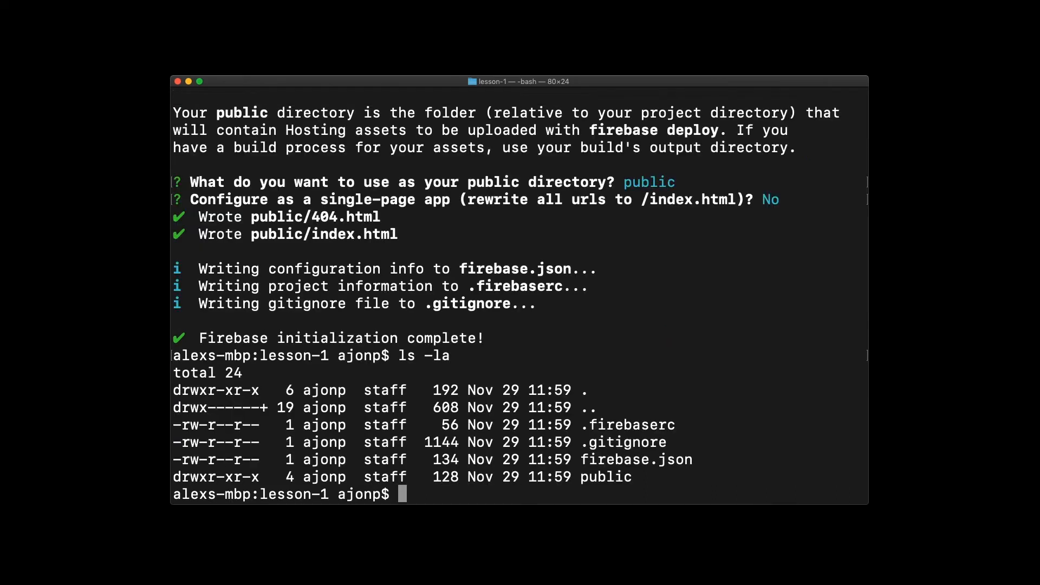
Inspect the public folder, then run firebase deploy to publish hosting to ajonp-lesson-1.
double_click(632, 425)
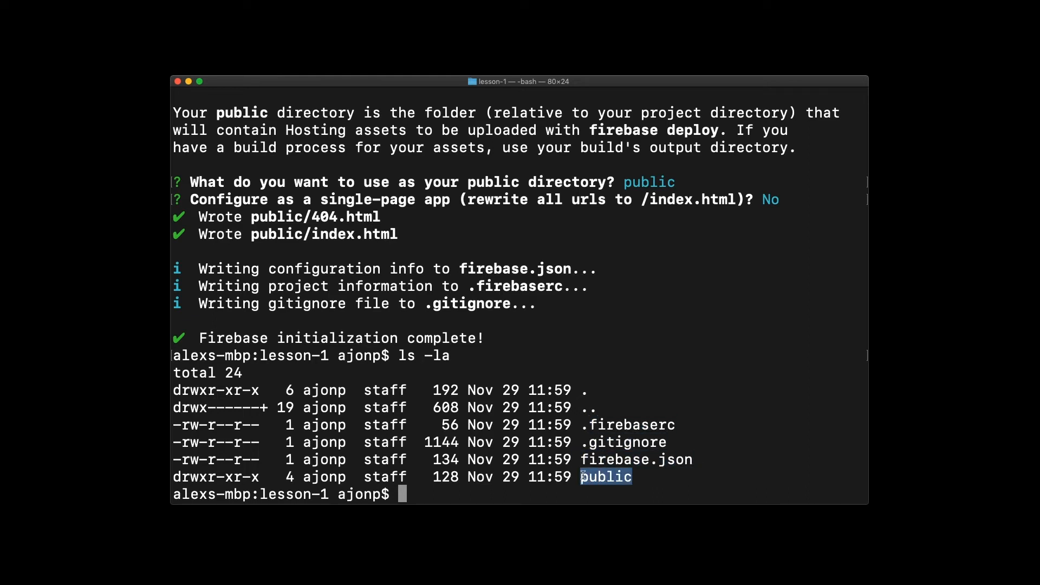
text(cd public)
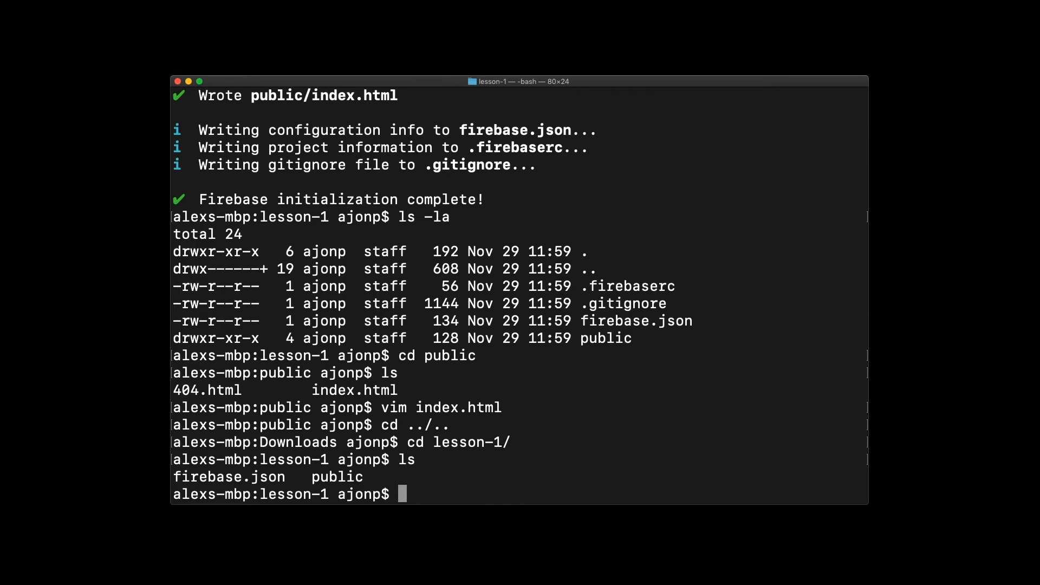
text(firebase)
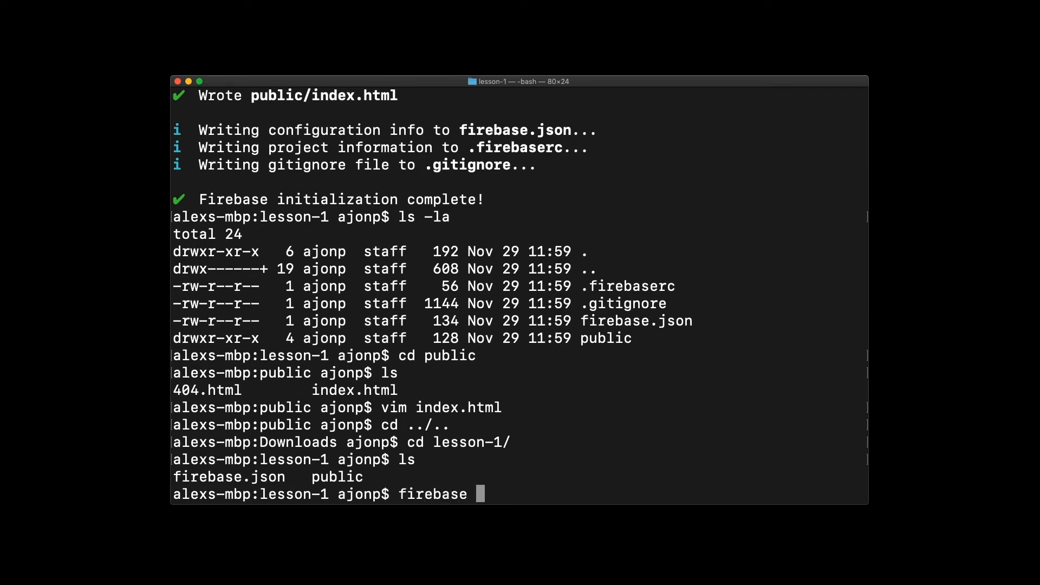
text(deploy)
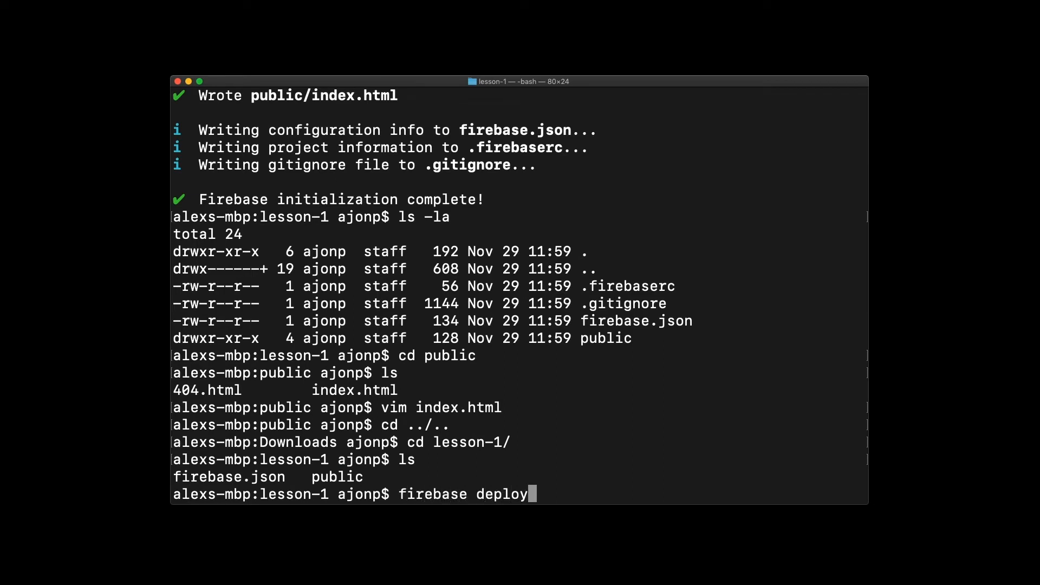
key(Return)
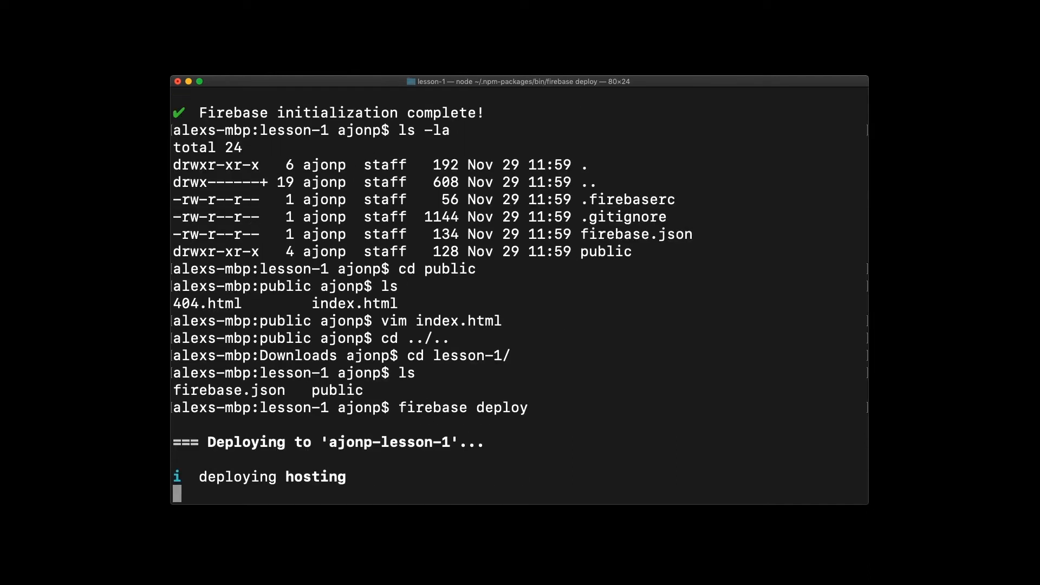
mouse_move(411, 466)
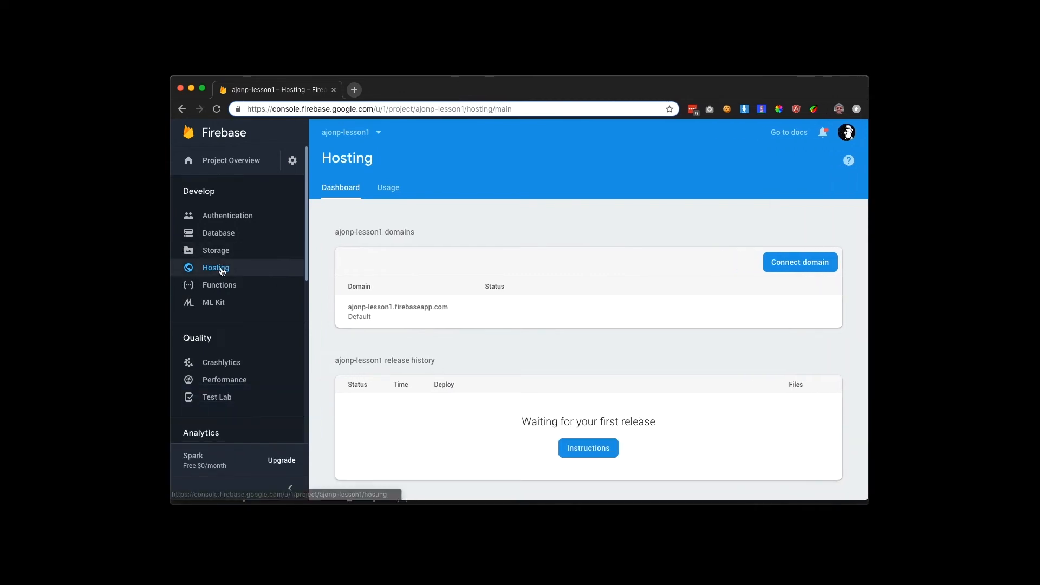
Switch to the ajonp-lesson-1 project's Hosting dashboard and view its Nov 29, 2018 release.
click(215, 268)
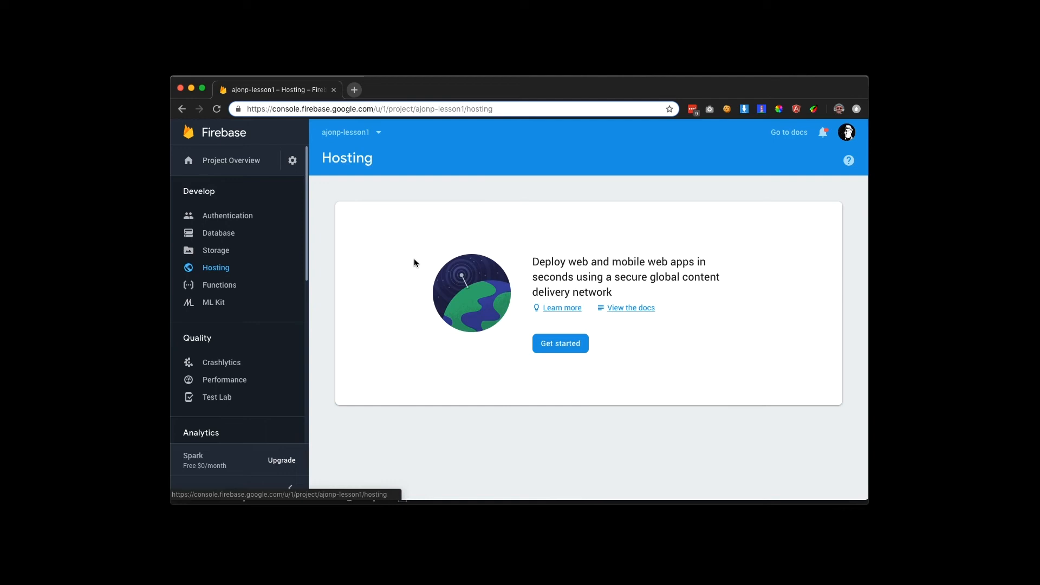
mouse_move(368, 161)
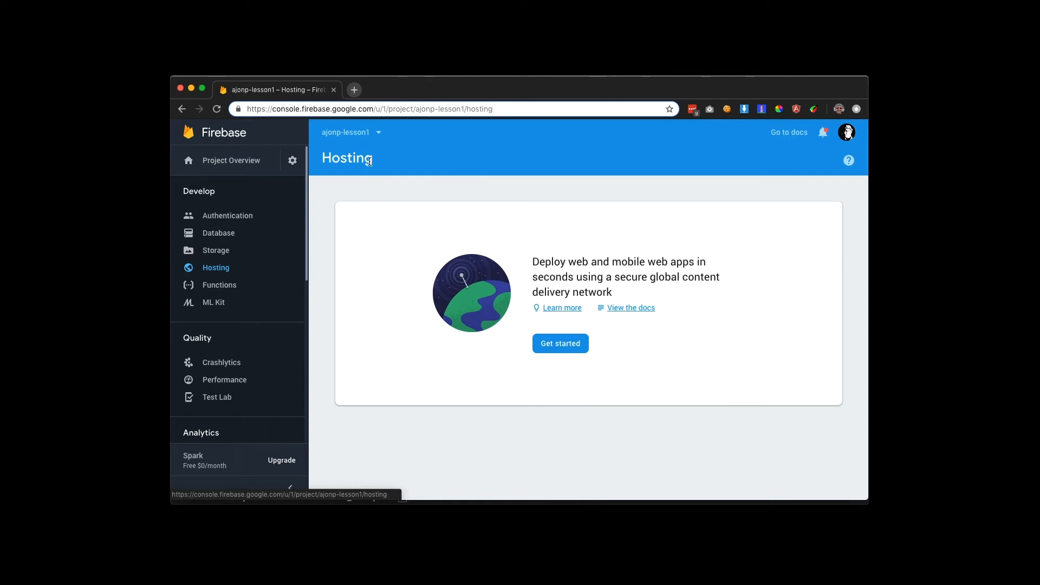
click(559, 343)
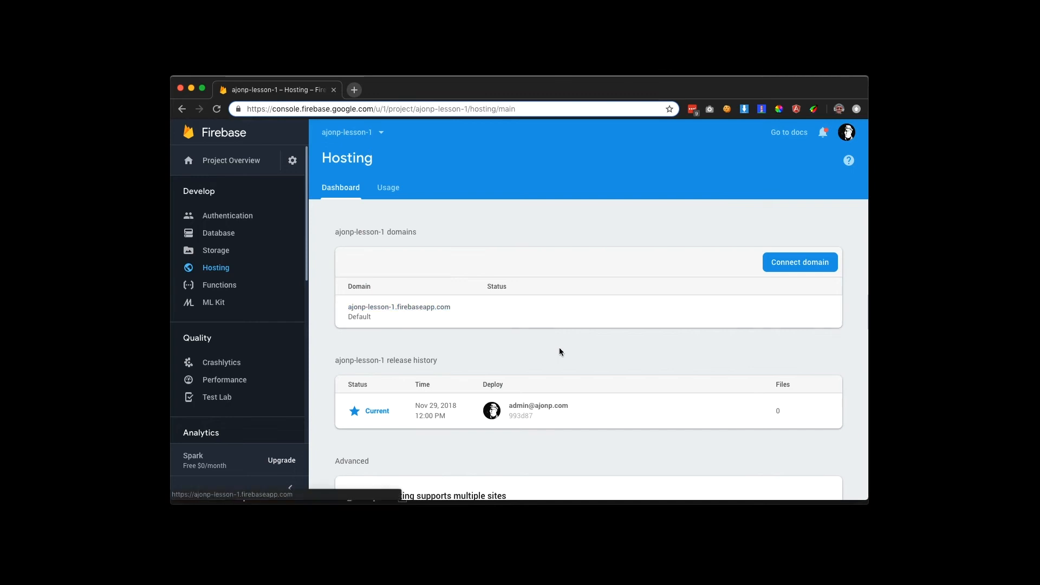
mouse_move(222, 268)
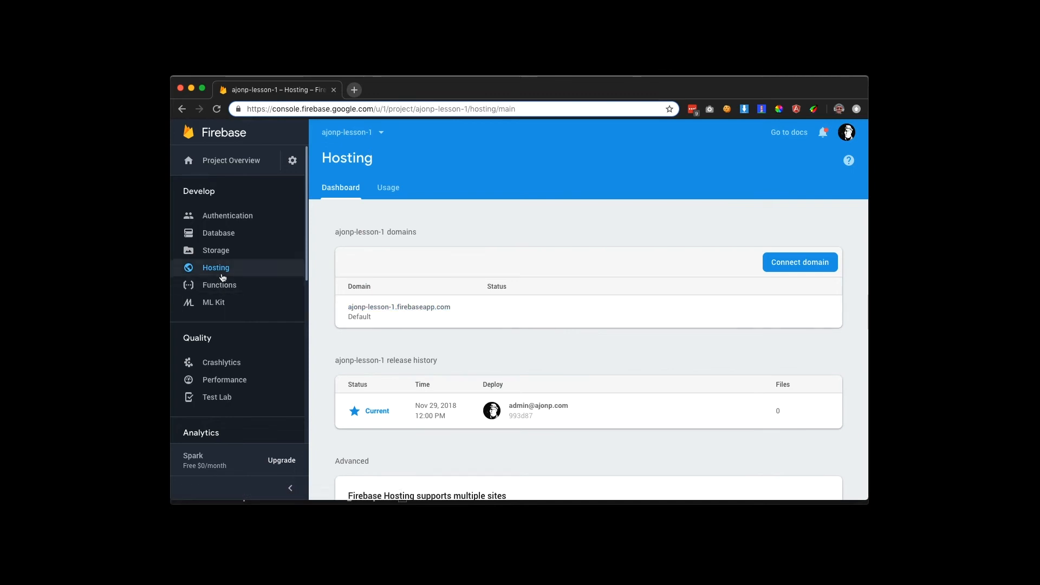
mouse_move(554, 359)
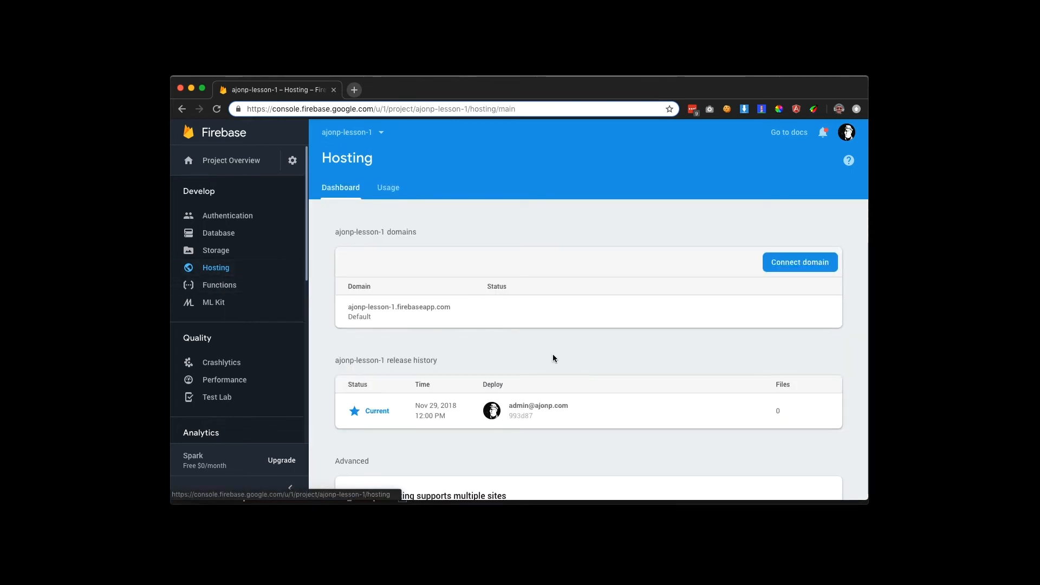
scroll(down, 3)
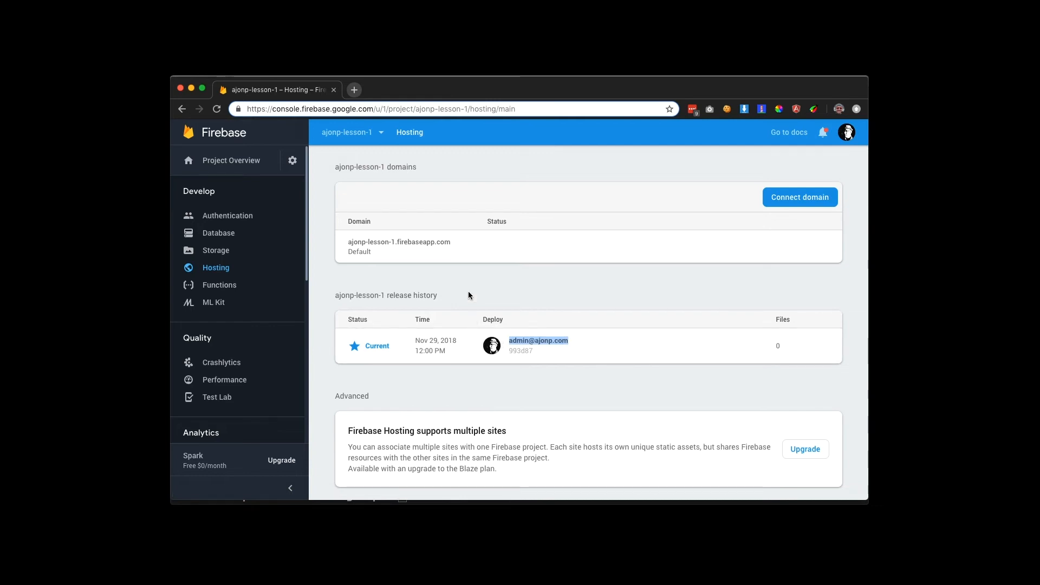
mouse_move(762, 162)
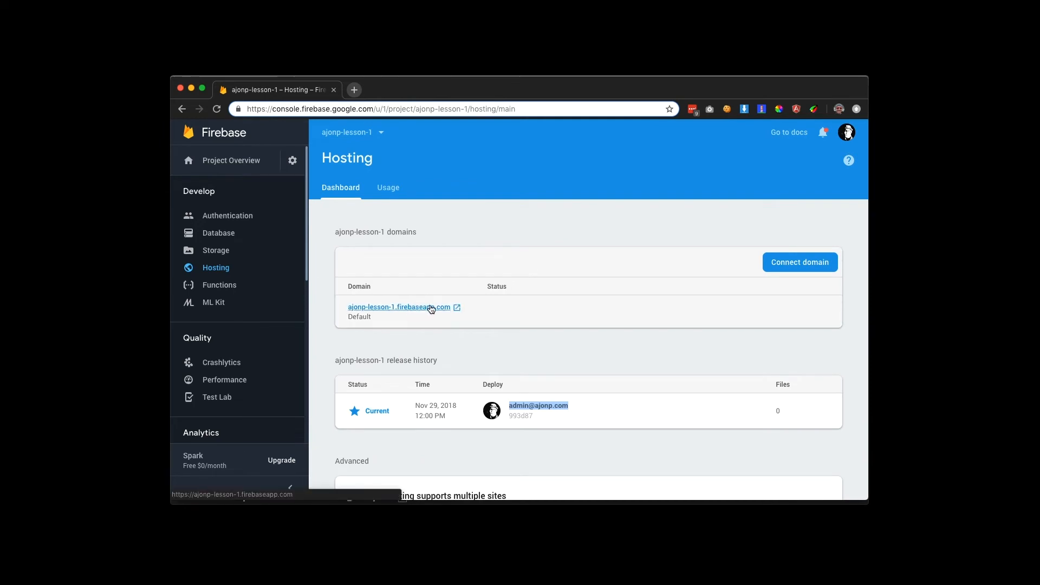
Open the live ajonp-lesson-1.firebaseapp.com site in a new tab.
click(396, 307)
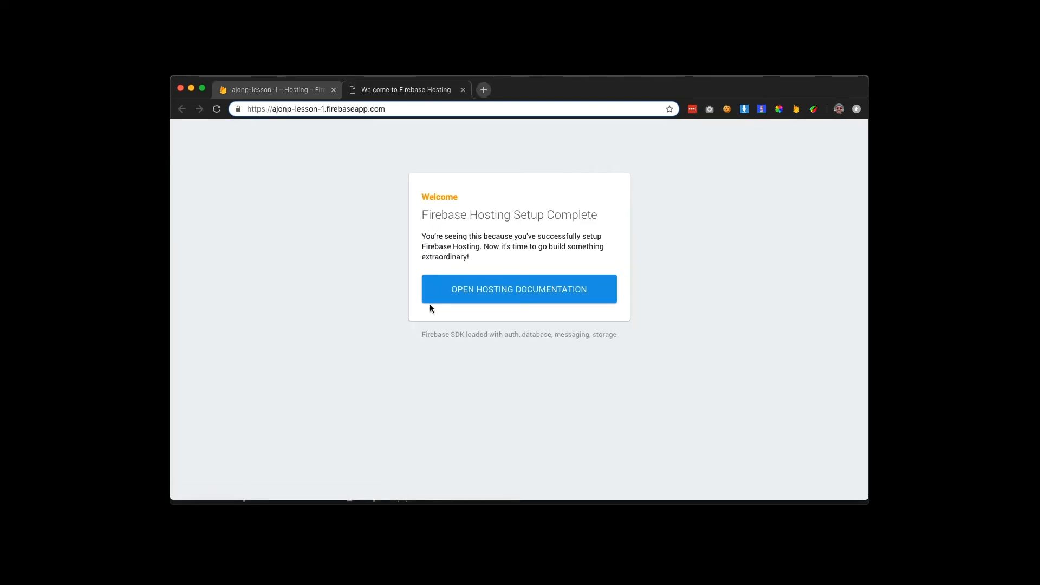
mouse_move(451, 273)
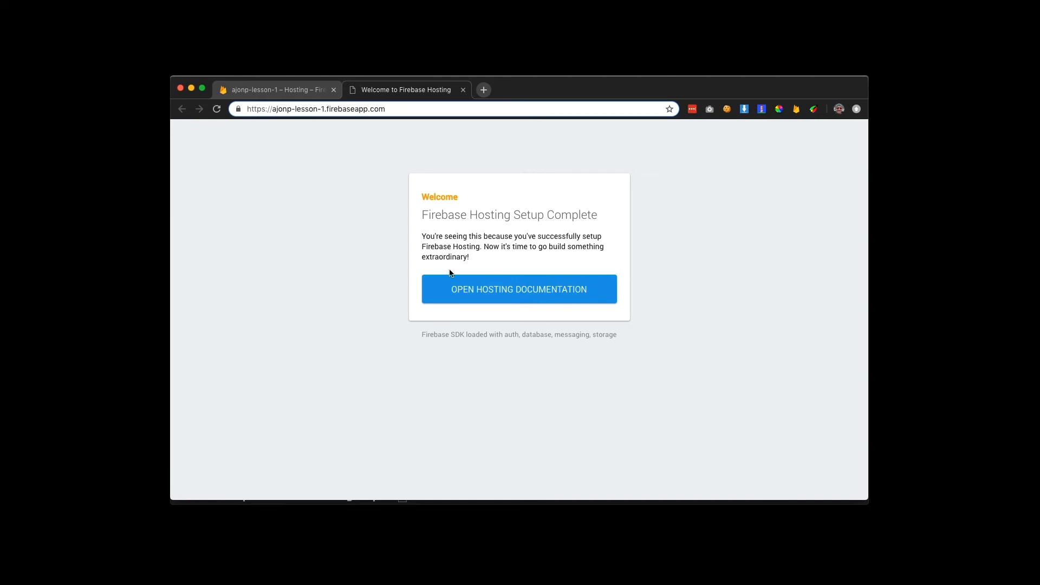
mouse_move(529, 94)
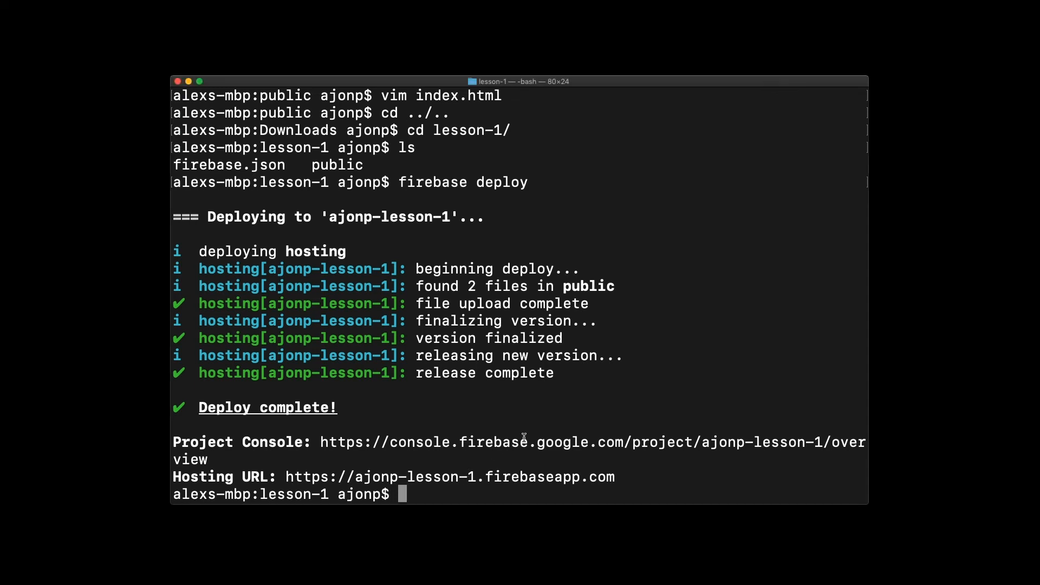
mouse_move(528, 425)
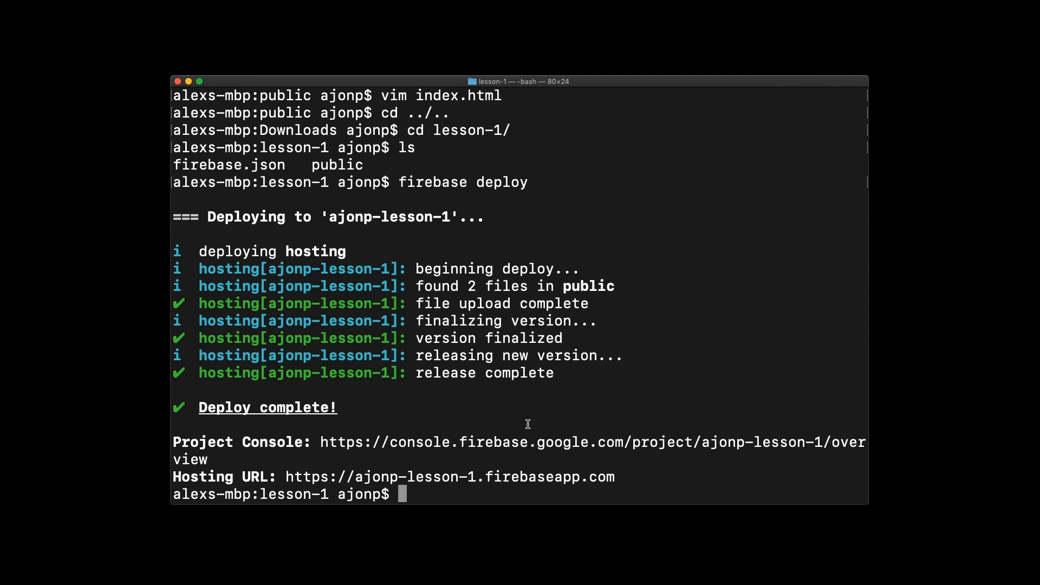
Launch the lesson-1 project in Visual Studio Code from Terminal with code.
text(code)
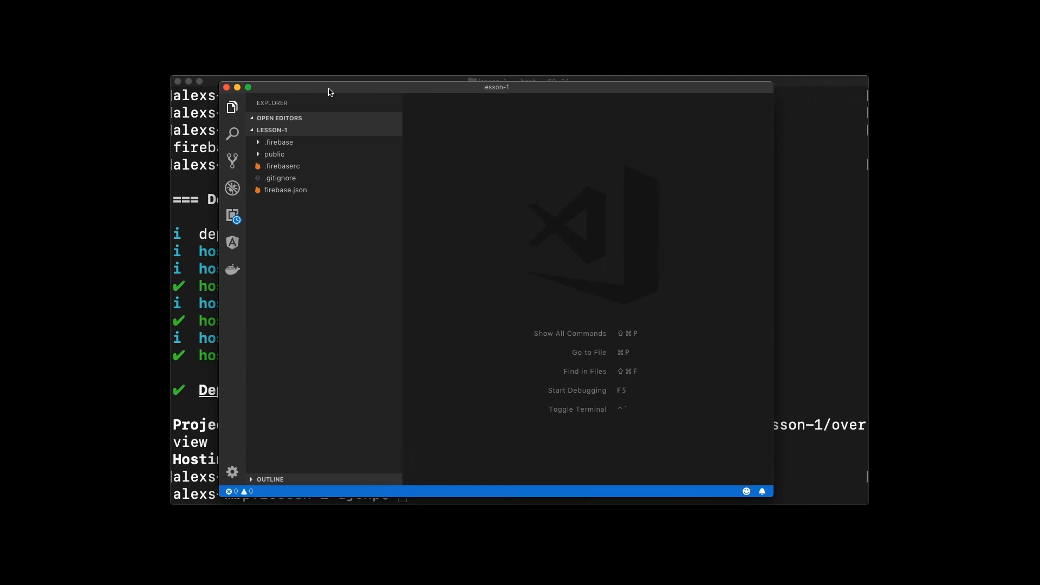
mouse_move(288, 158)
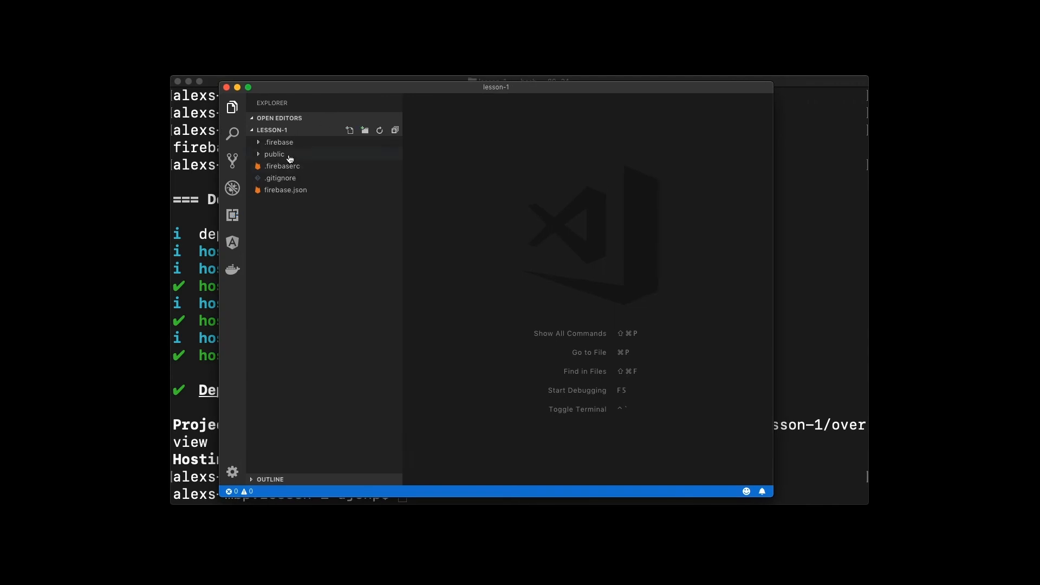
Expand the public folder and bring index.html into view for editing.
click(274, 154)
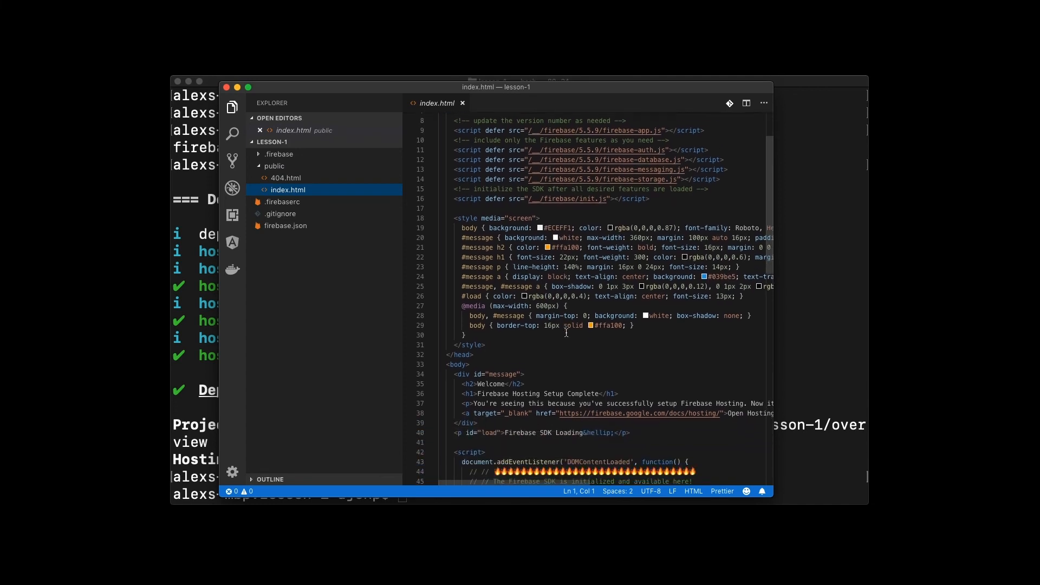
scroll(up, 3)
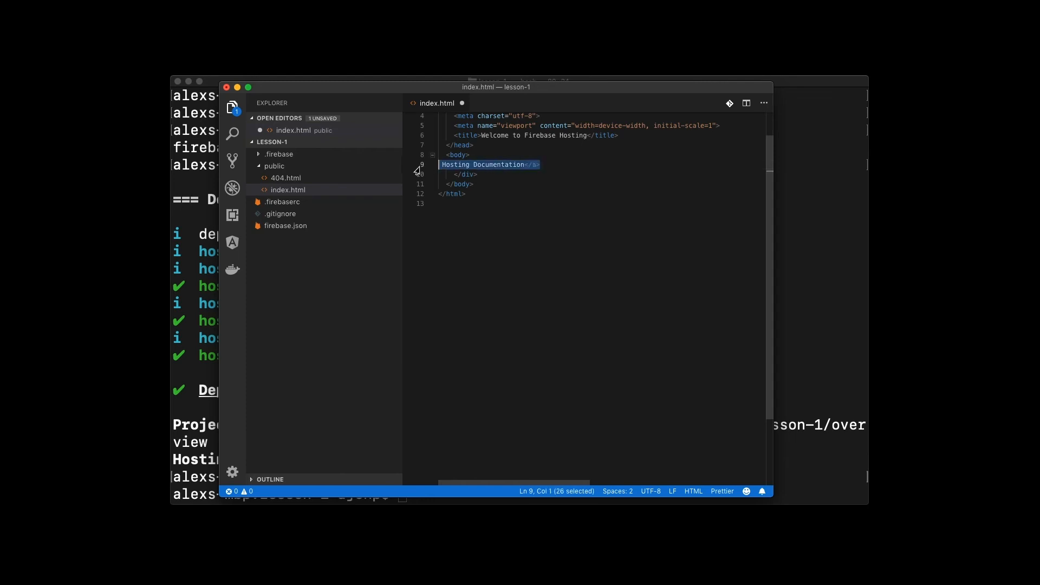
Replace the leftover line with Hello World! and Come visit in the body.
key(Delete)
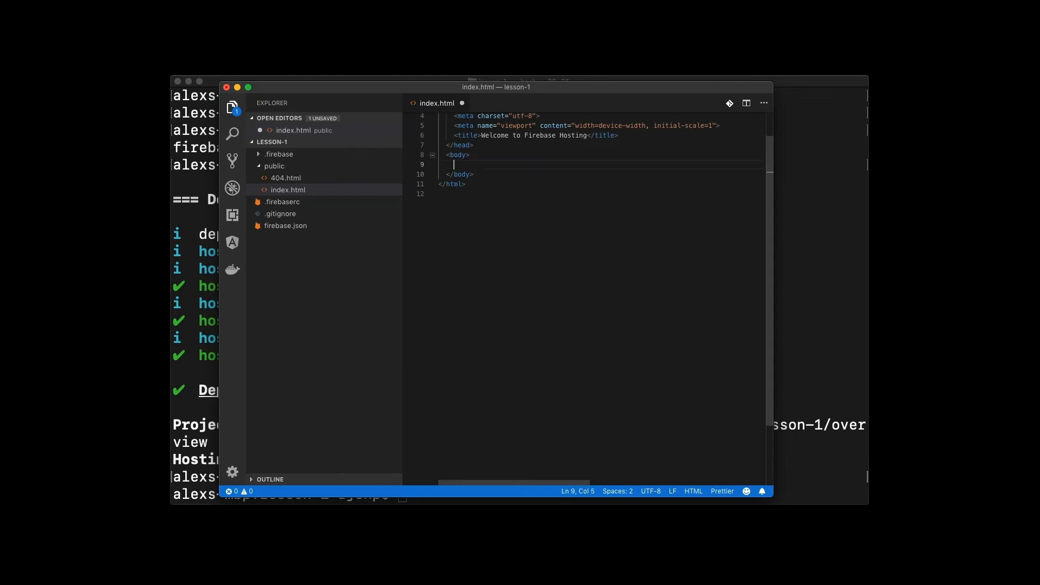
text(Hello)
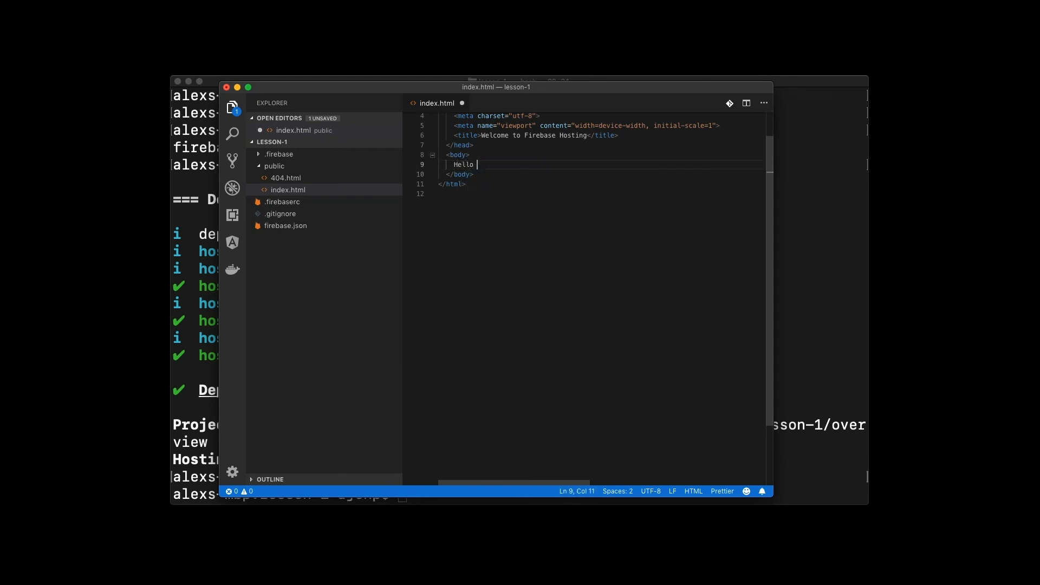
text(World!)
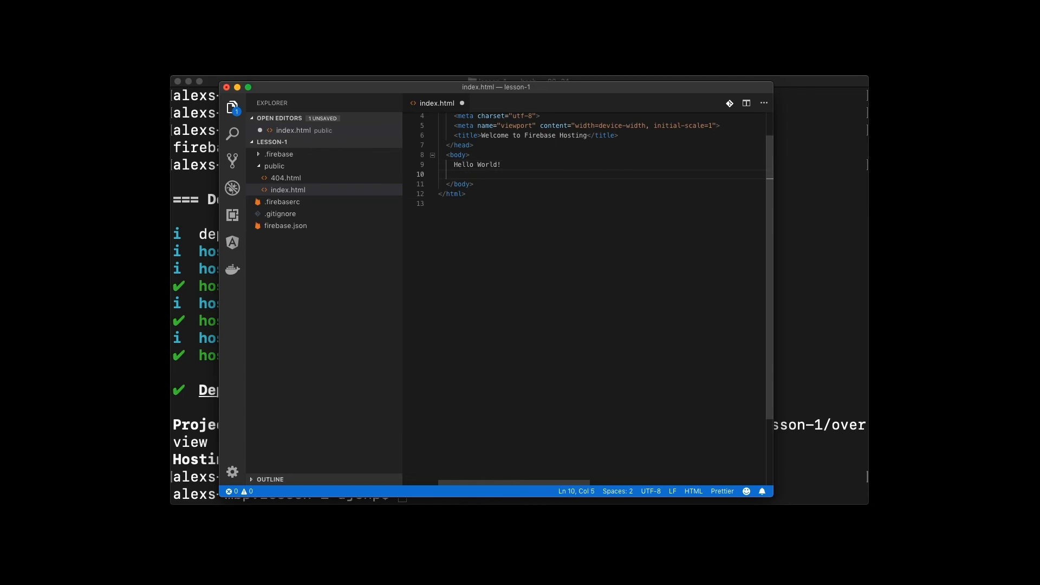
text(Come visit)
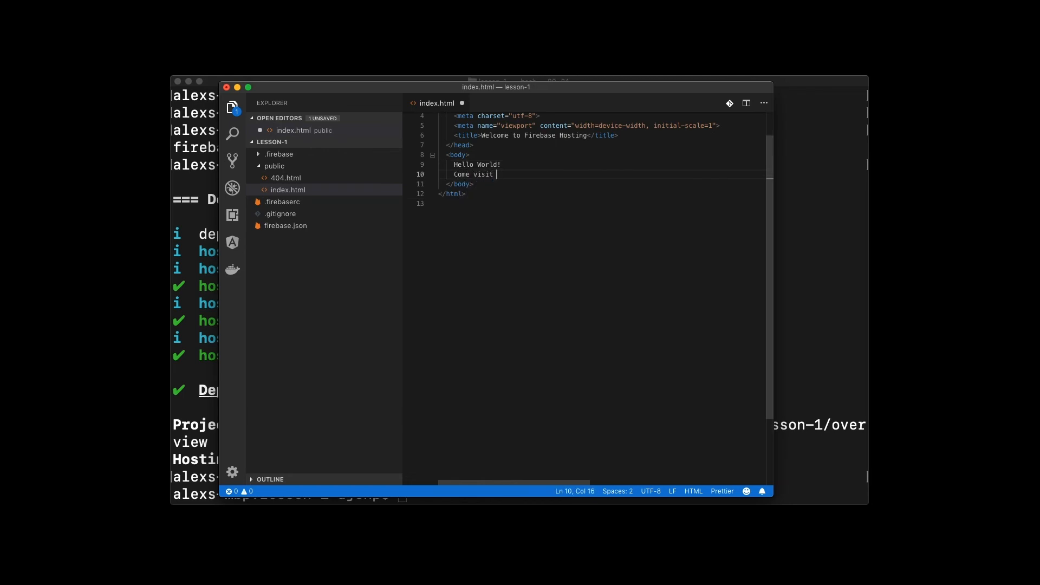
text(<a href=""></a>)
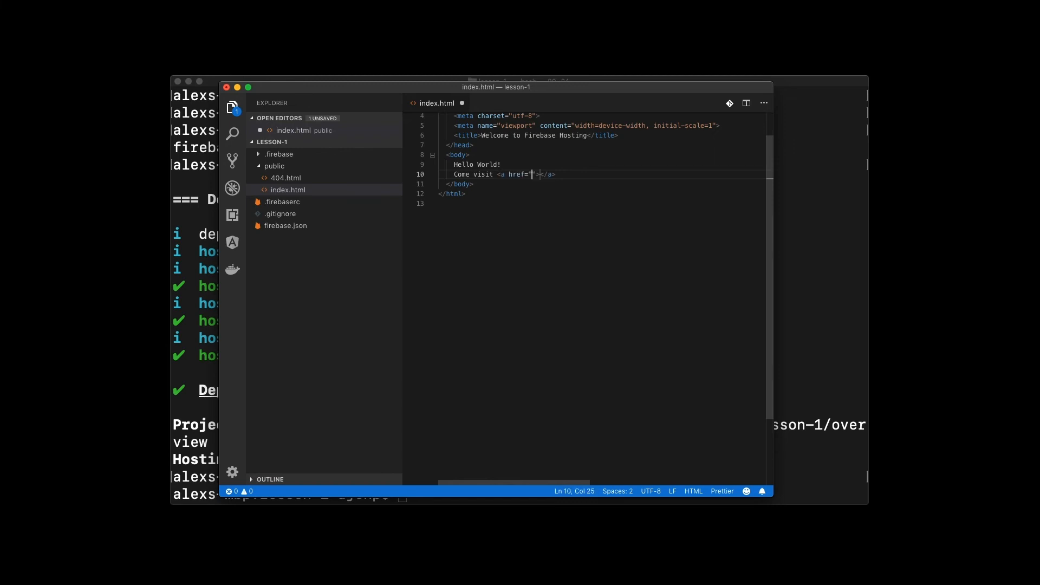
text(https)
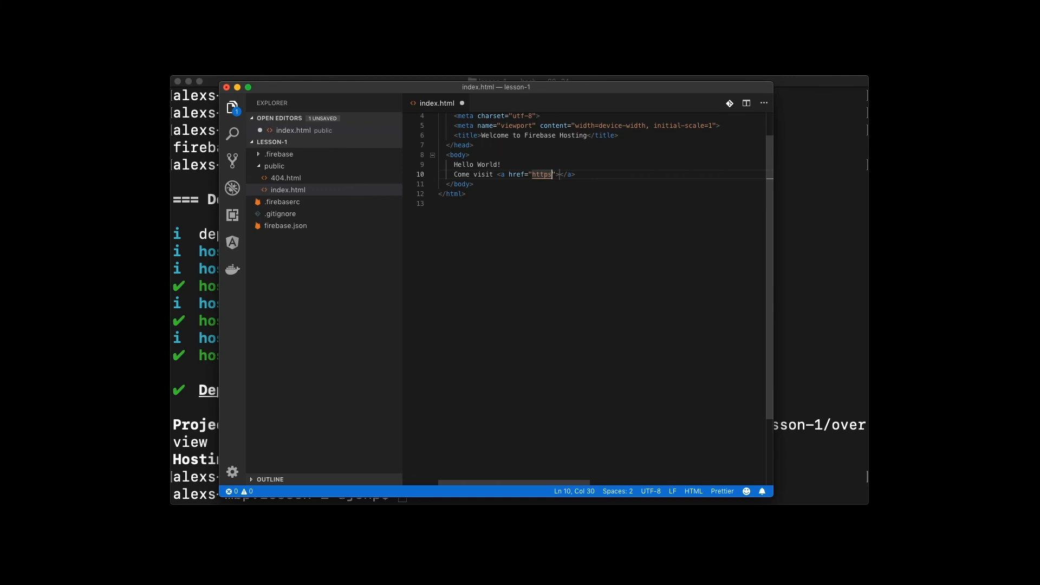
text(://ajonp.co)
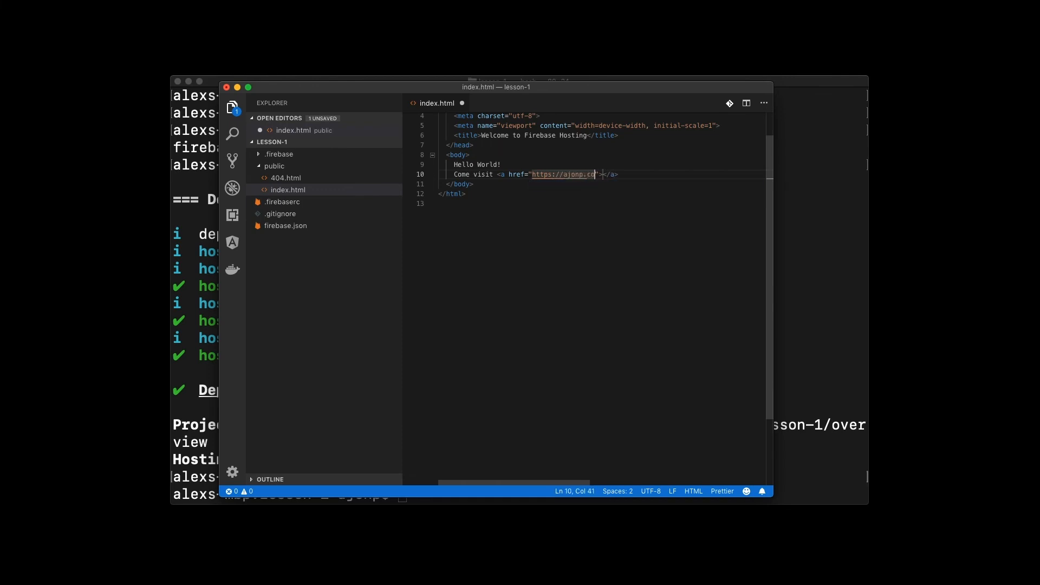
text(m)
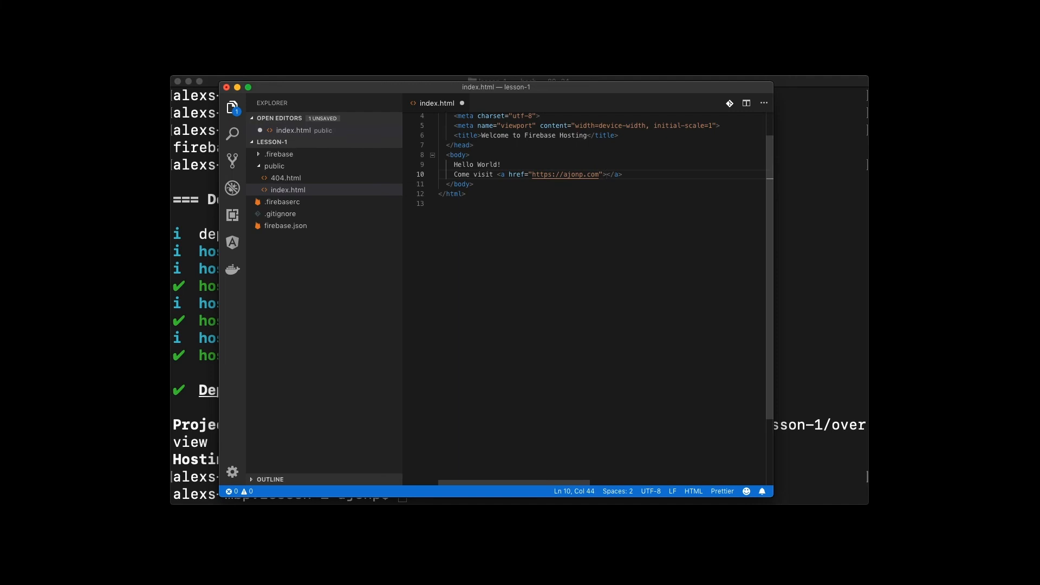
text(AjonP)
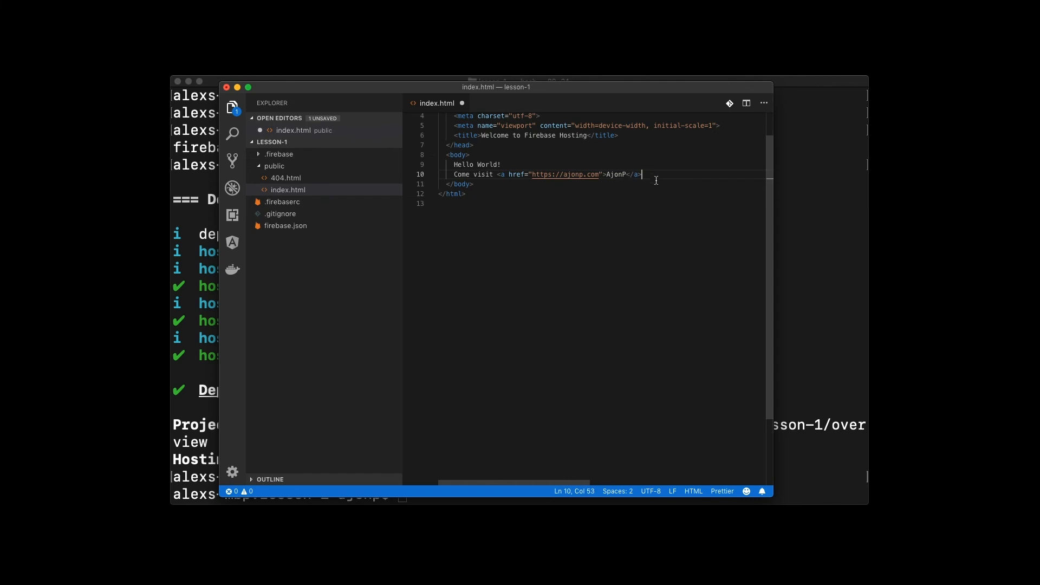
text(:D)
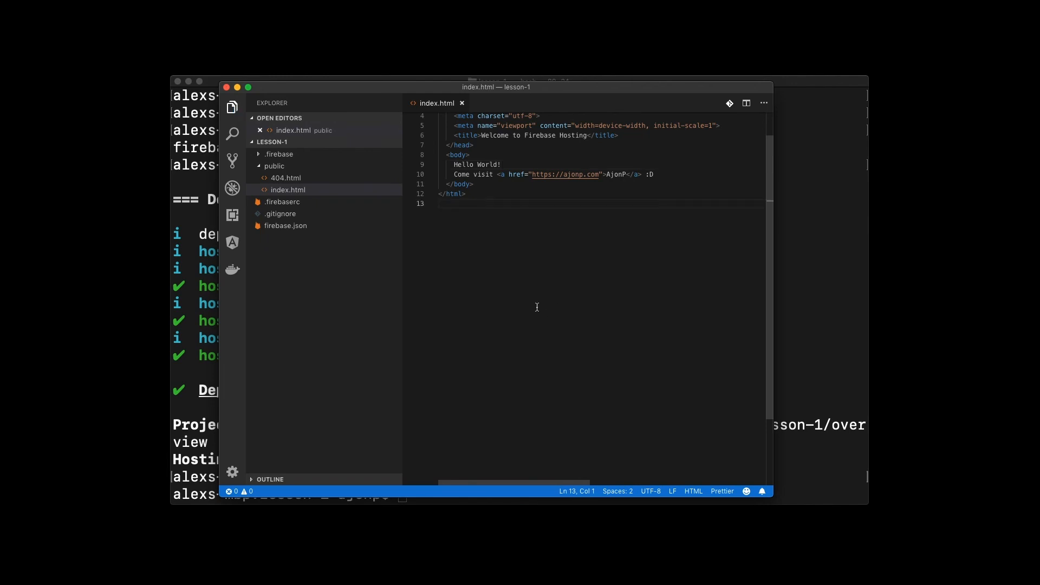
mouse_move(727, 214)
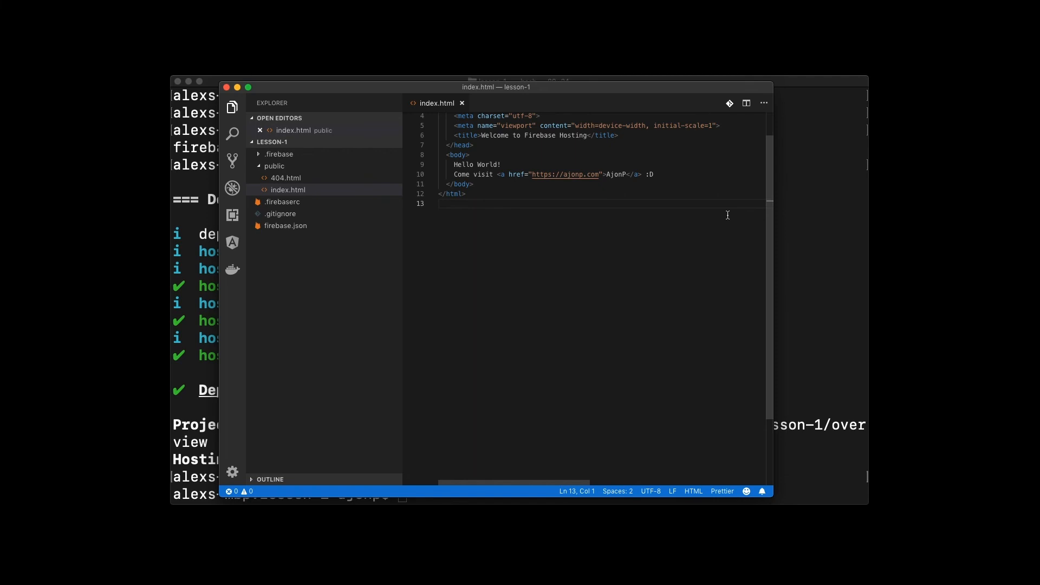
Run firebase deploy from the editor's integrated terminal to redeploy the site.
key(ctrl+`)
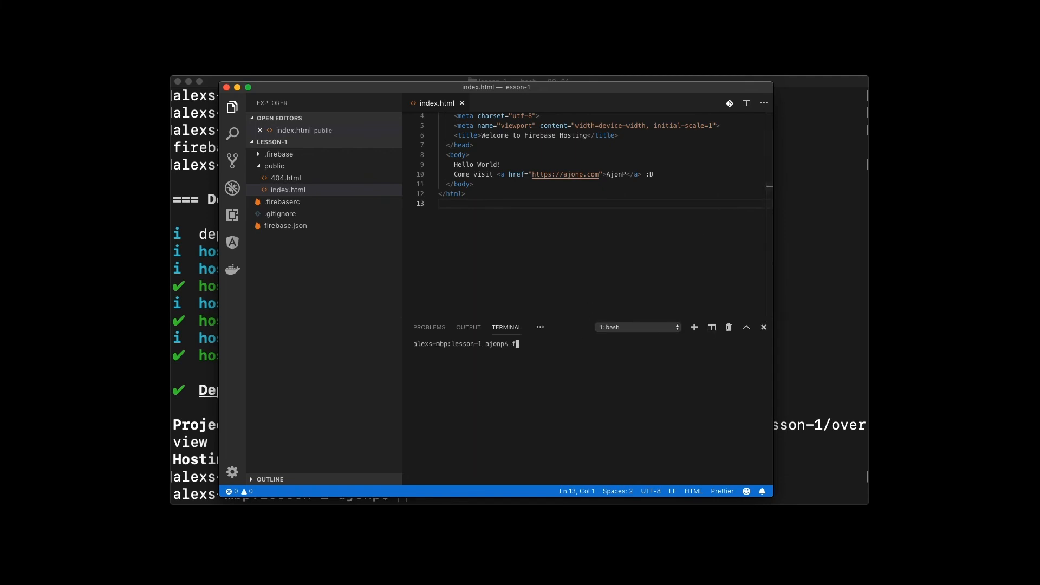
text(irebase d)
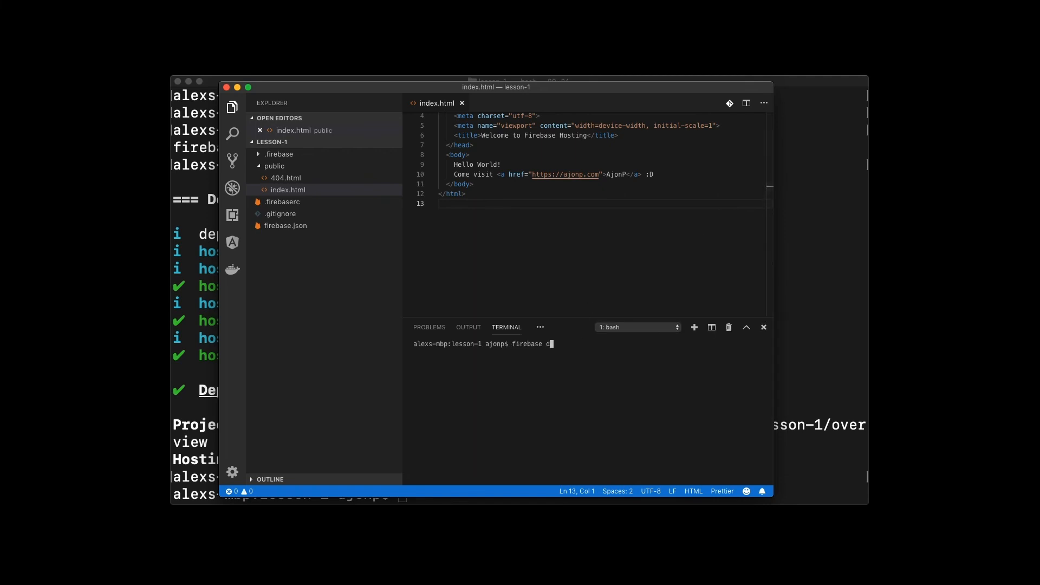
text(eploy)
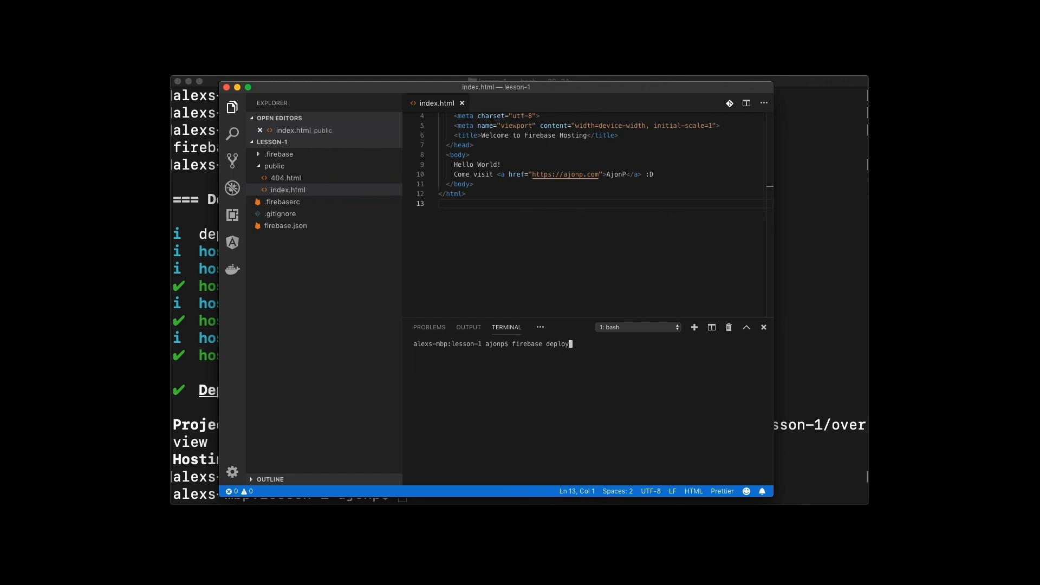
key(Return)
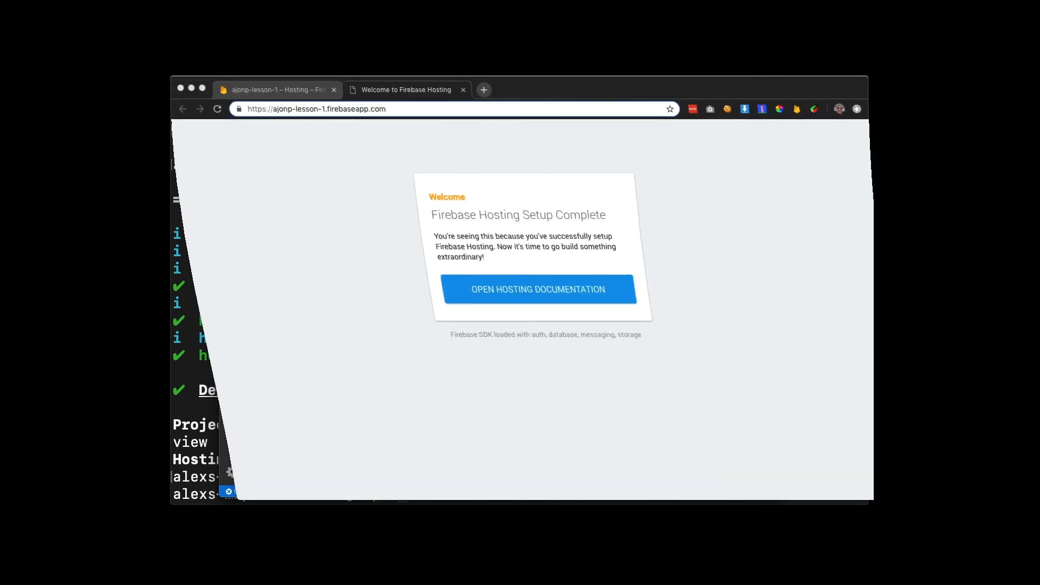
click(216, 108)
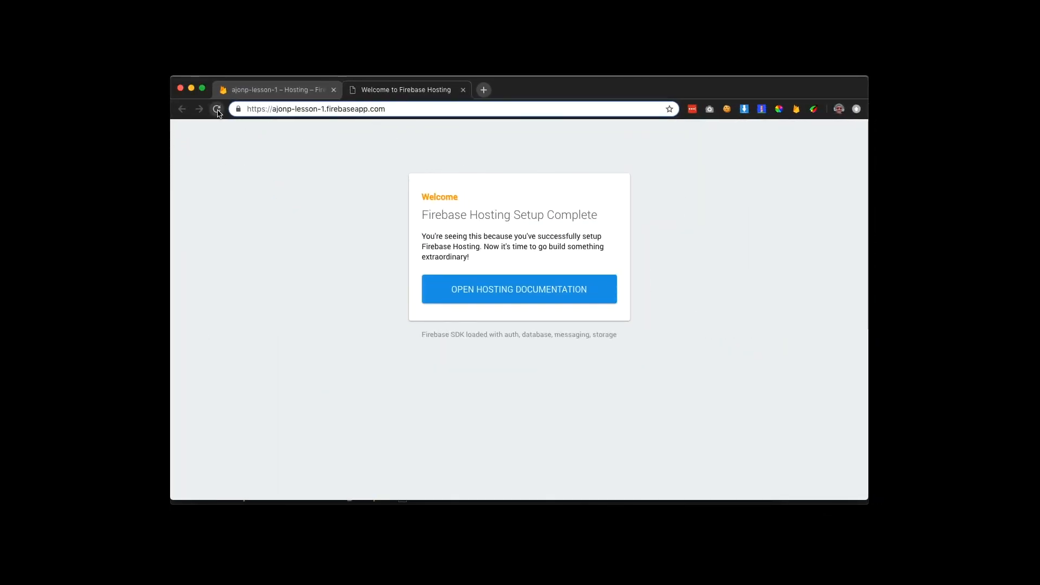
click(217, 108)
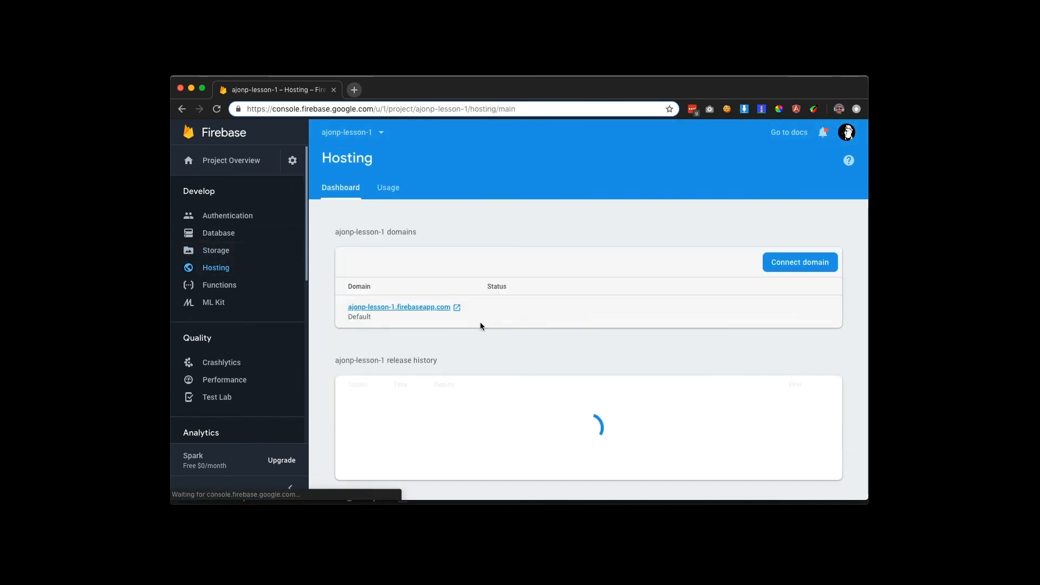
Scroll the Hosting dashboard to the release history showing the new current release.
scroll(down, 3)
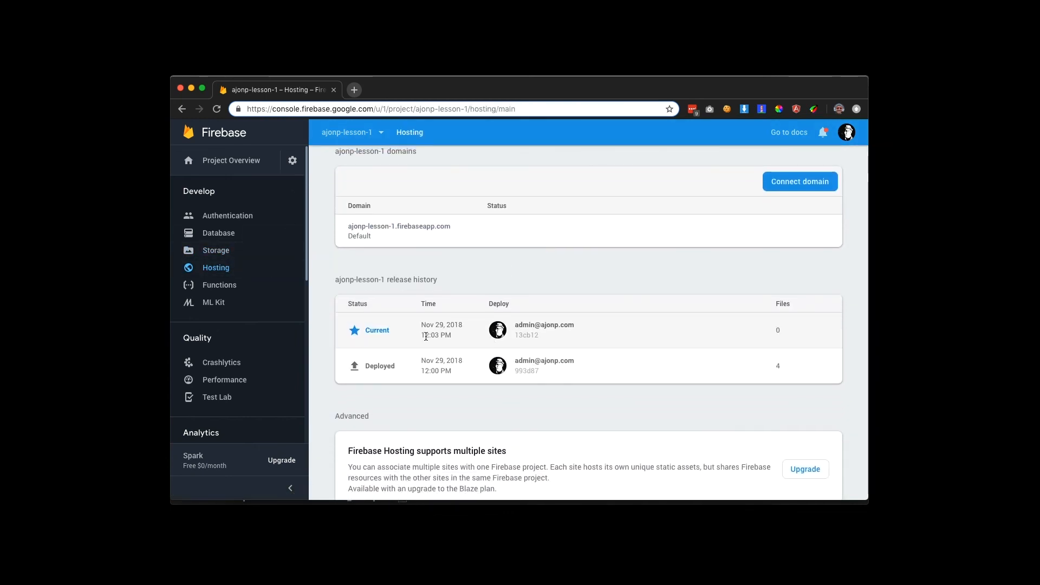
mouse_move(461, 377)
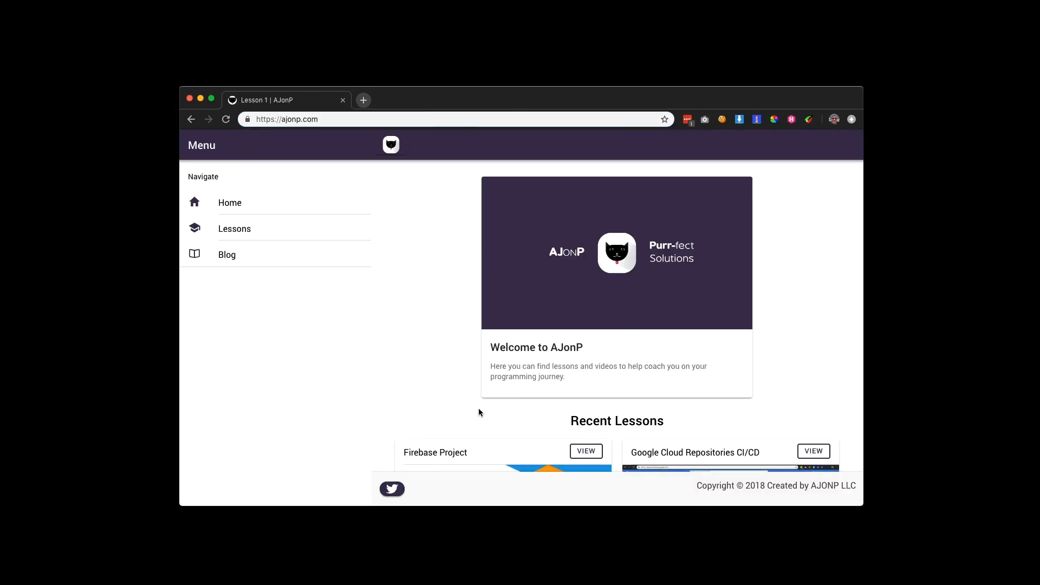
Go to the Lessons page of ajonp.com from the left navigation.
scroll(down, 3)
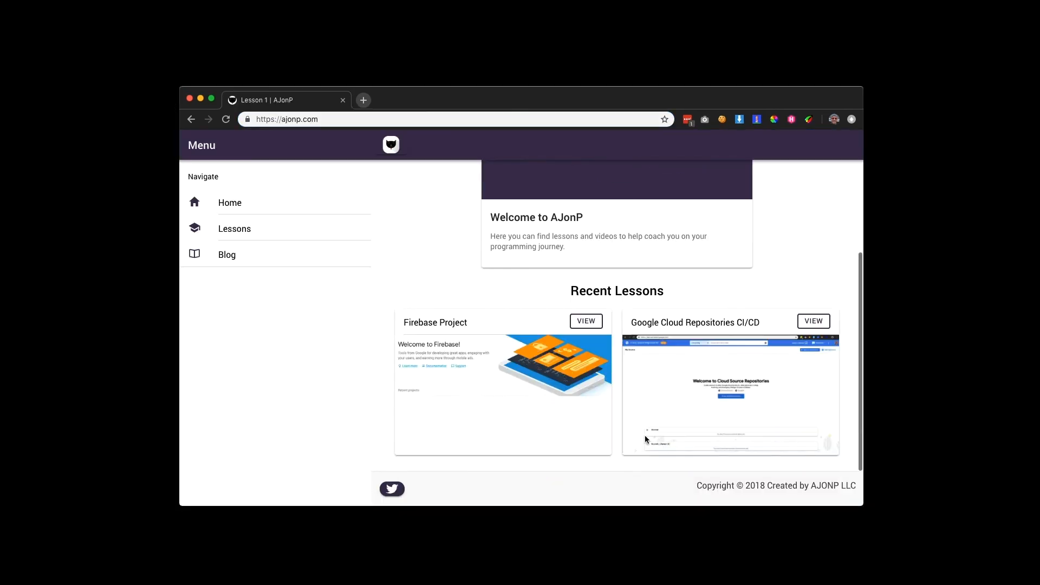
click(235, 228)
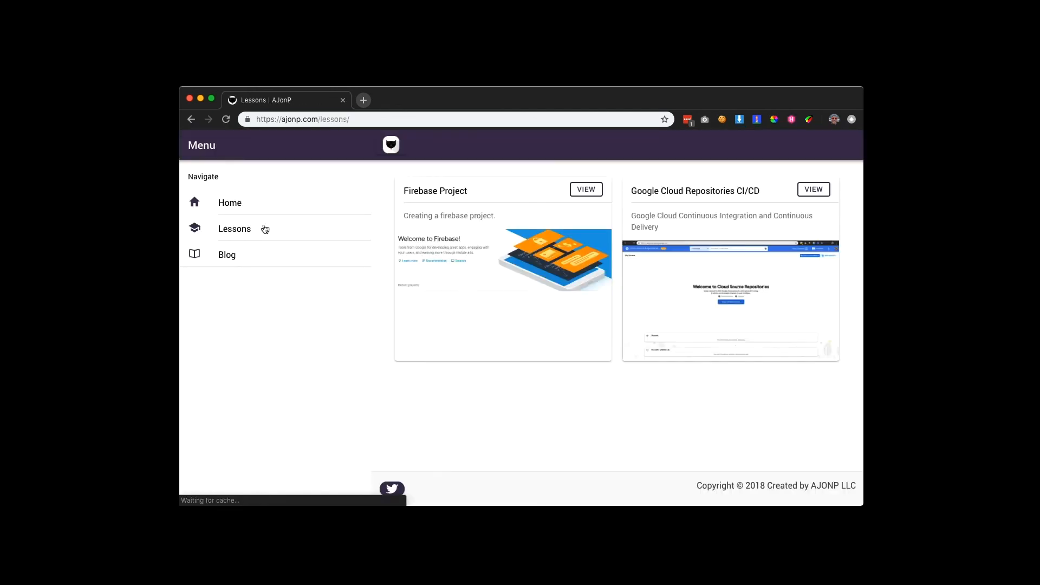
mouse_move(578, 380)
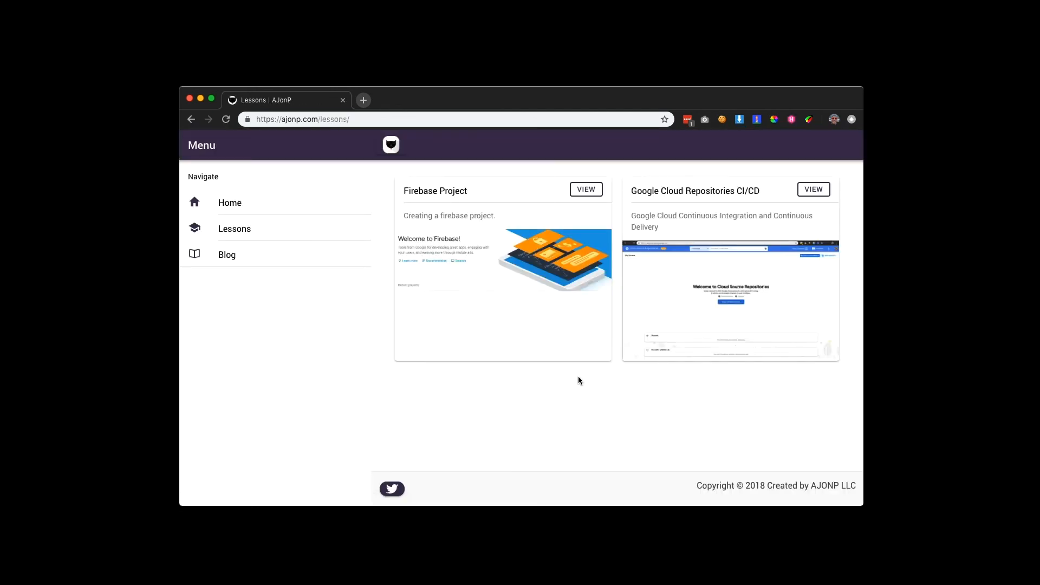